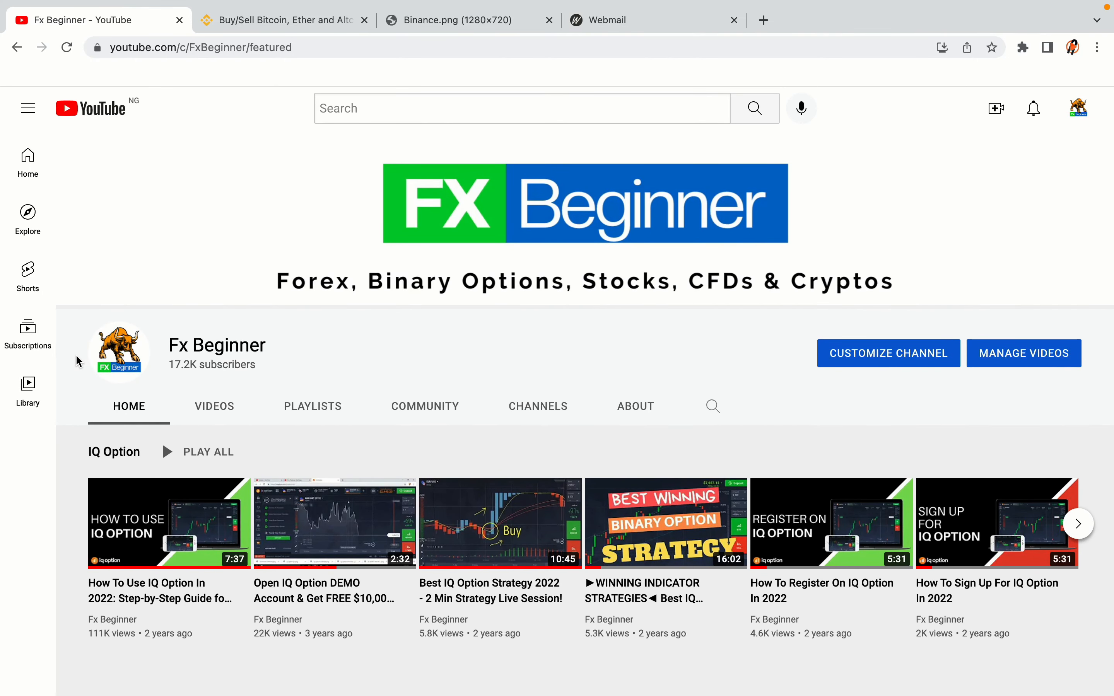
pyautogui.moveTo(440, 358)
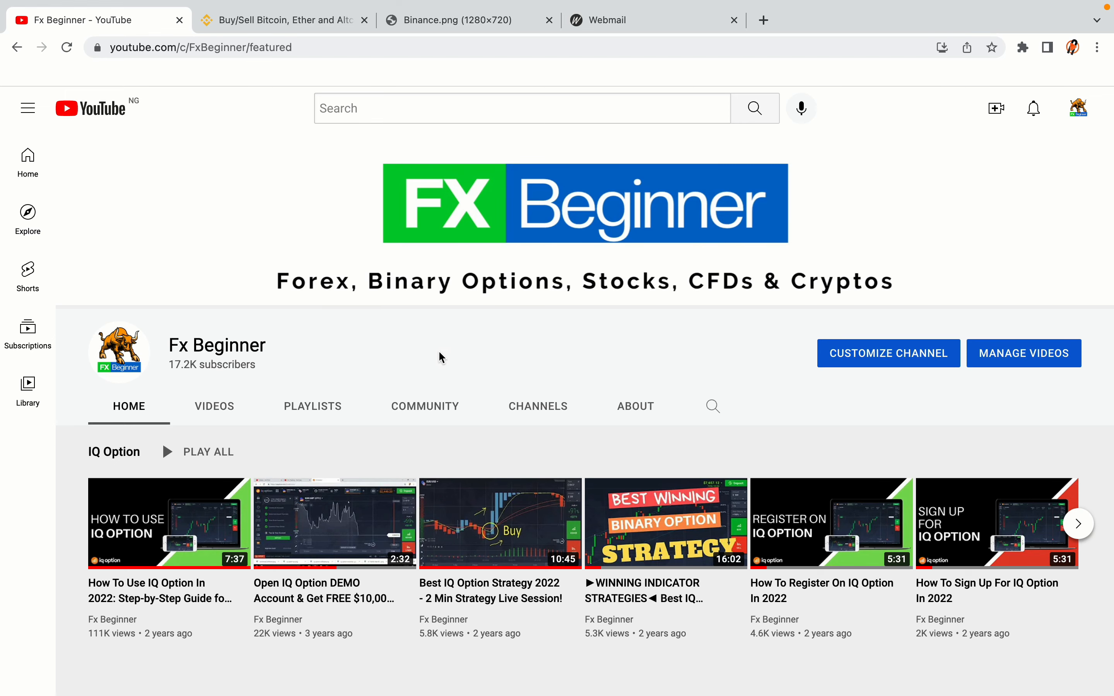
pyautogui.moveTo(713, 329)
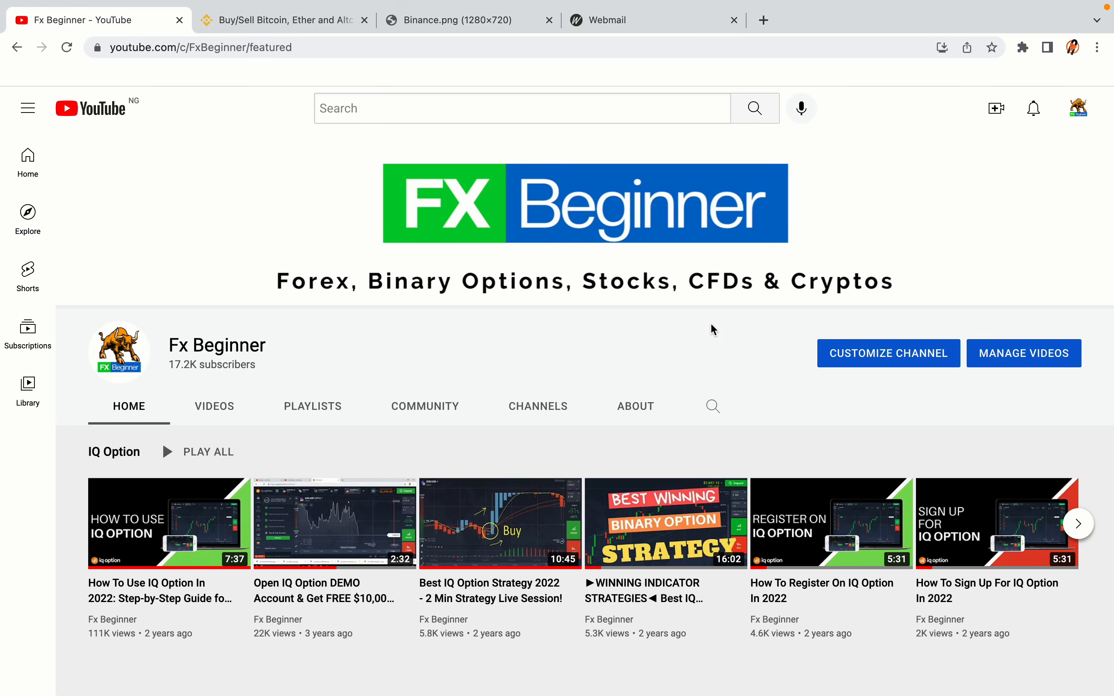
# Step: Browse the Binance homepage through its prices, portfolio, download and security sections and back up
pyautogui.click(281, 20)
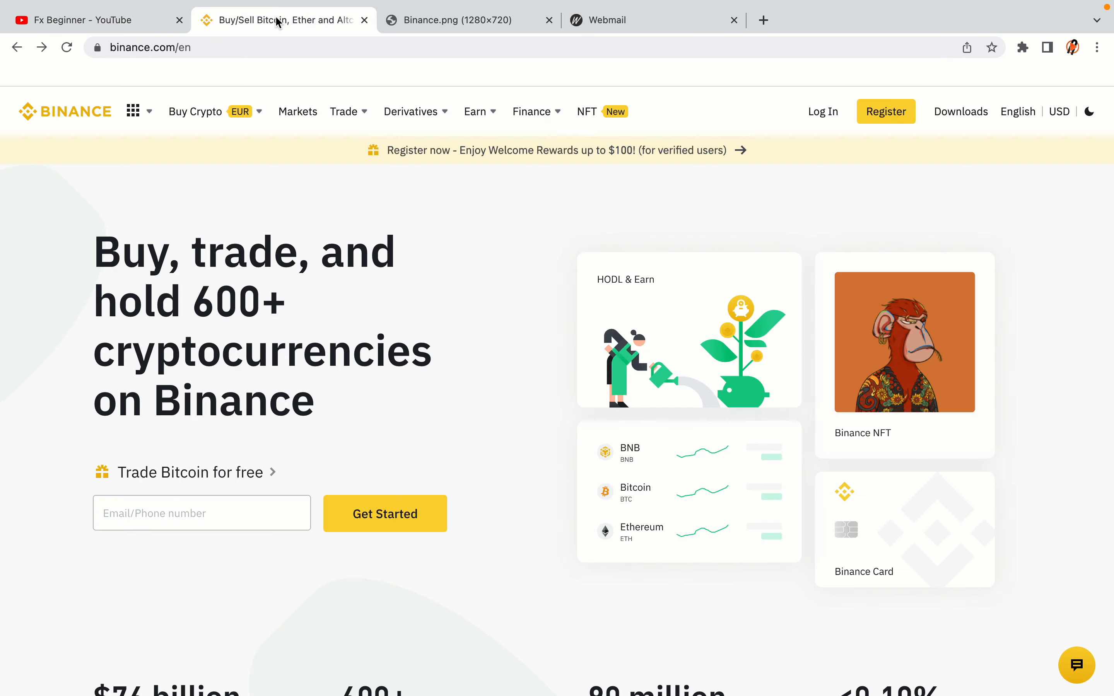
pyautogui.moveTo(75, 269)
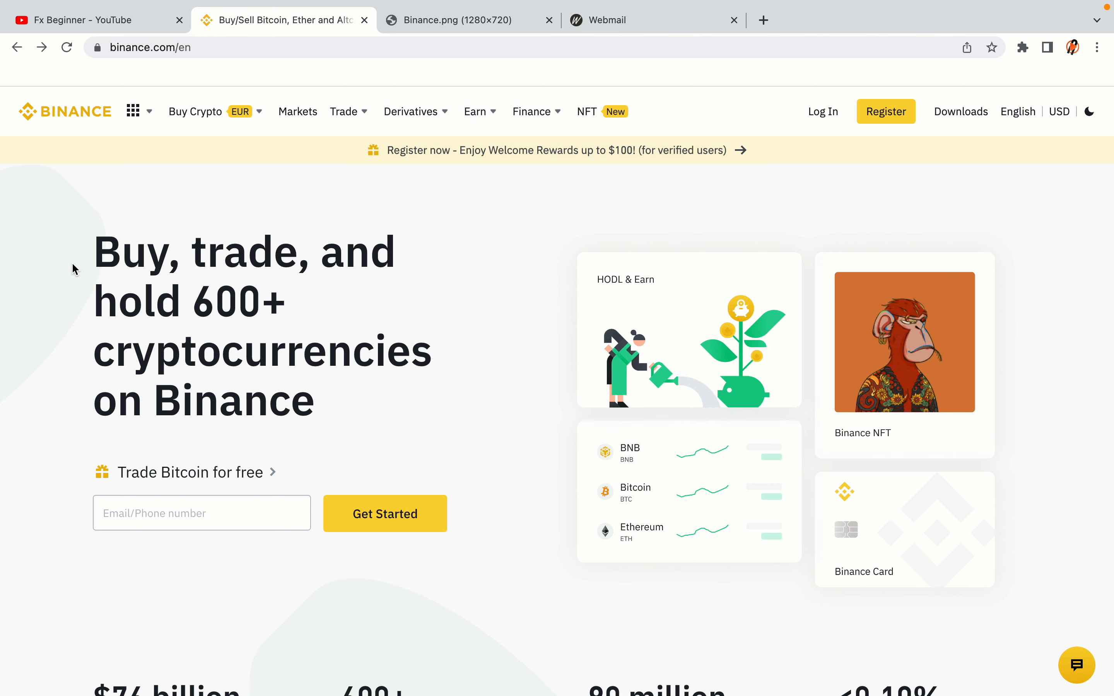
pyautogui.moveTo(535, 342)
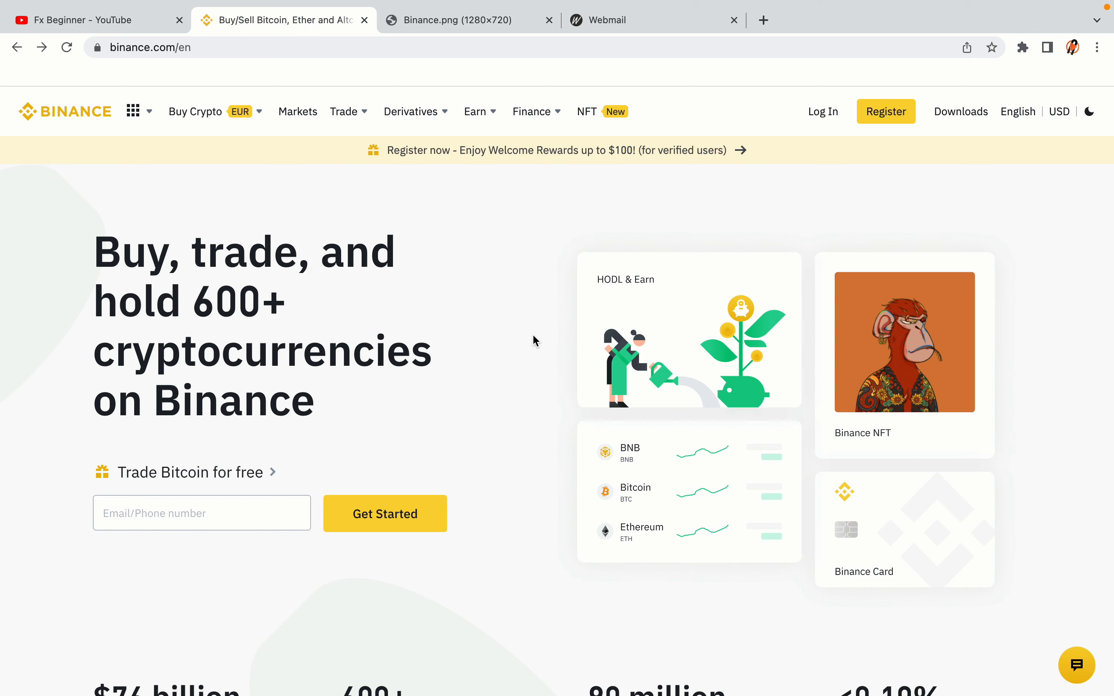
pyautogui.scroll(-3)
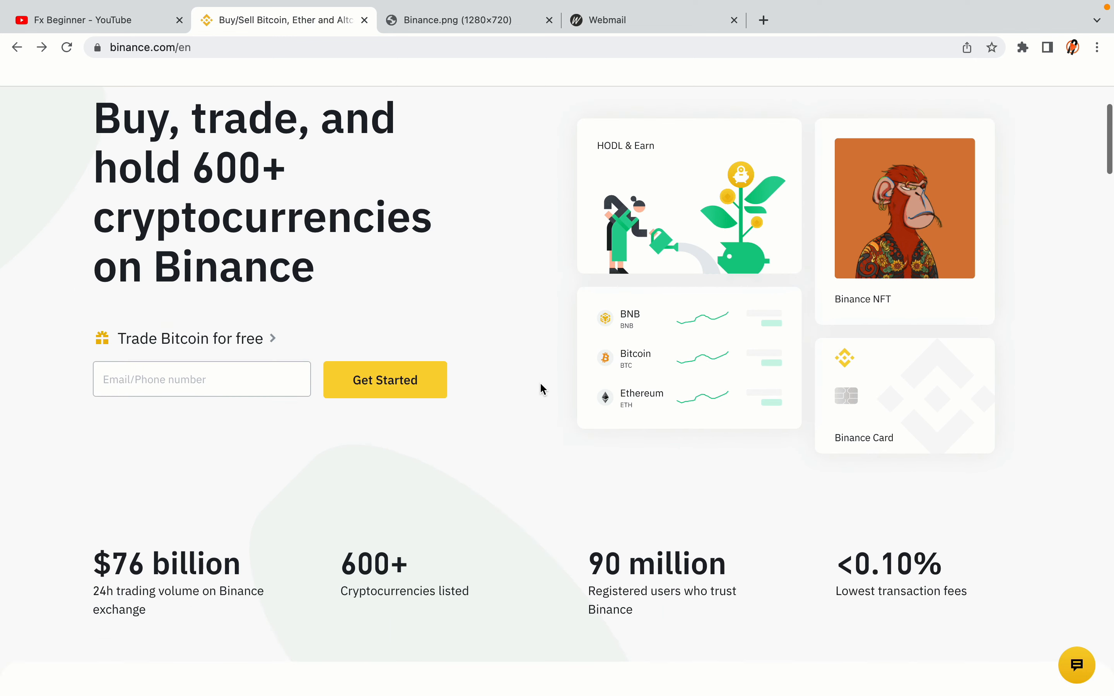
pyautogui.scroll(-3)
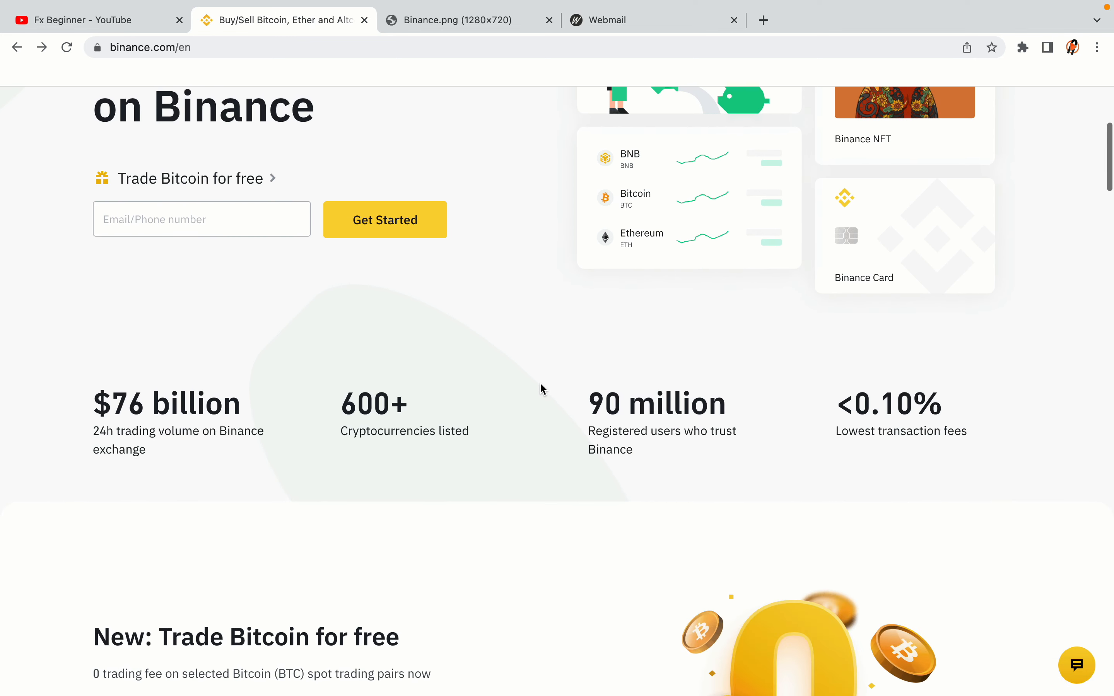
pyautogui.scroll(-3)
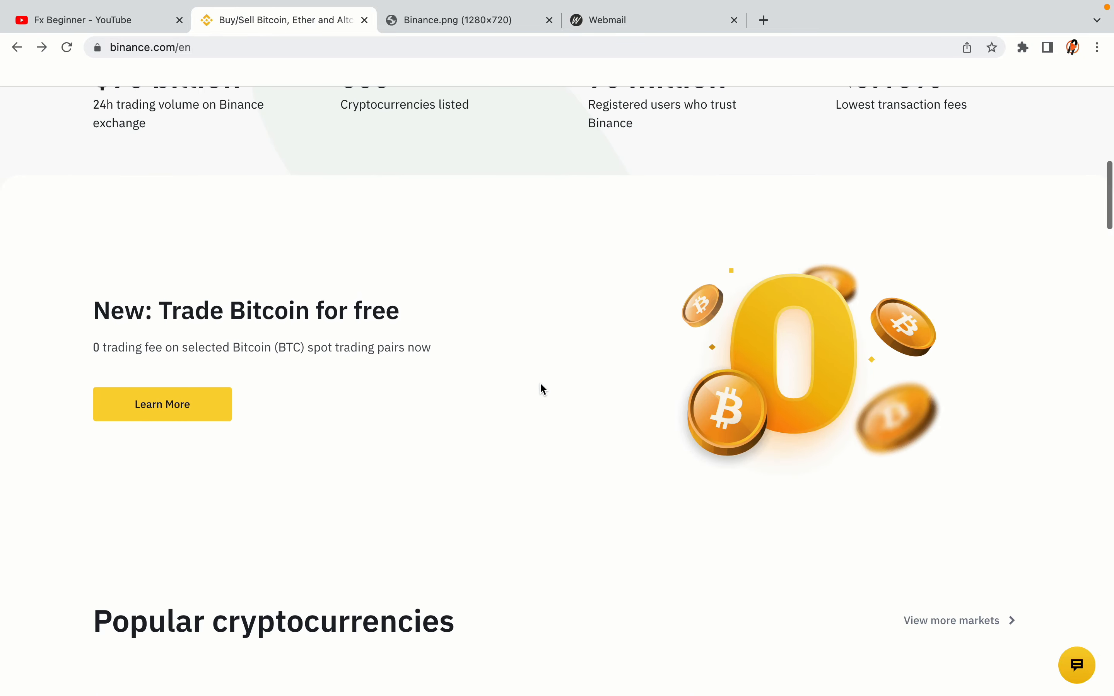
pyautogui.scroll(3)
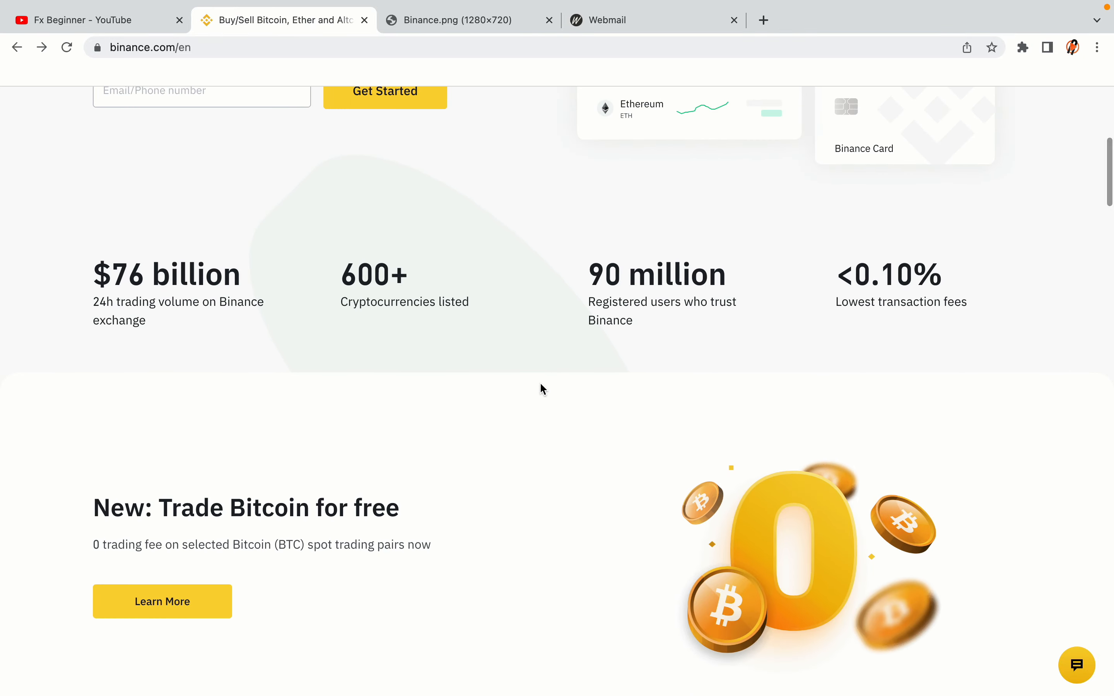
pyautogui.scroll(-3)
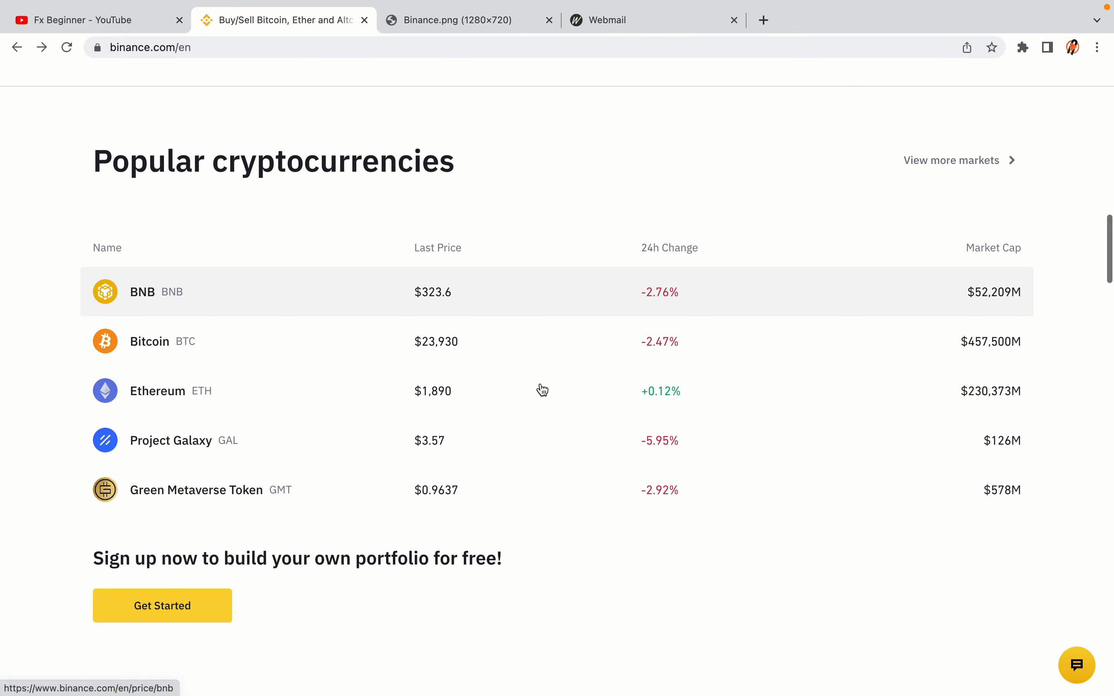
pyautogui.scroll(-3)
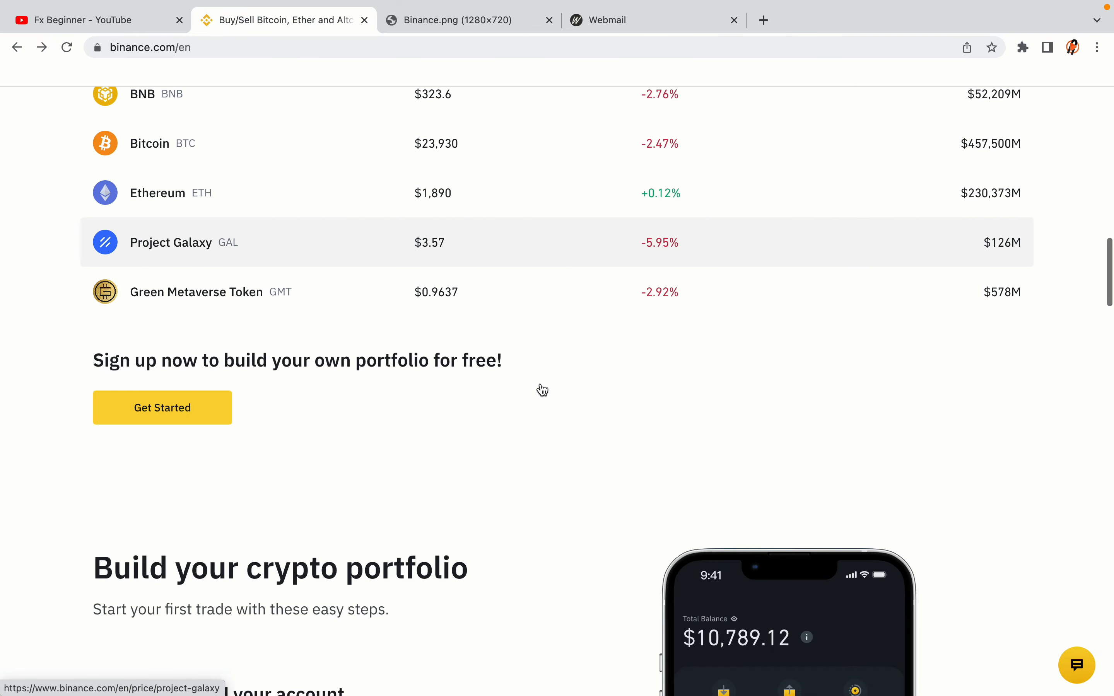
pyautogui.scroll(-3)
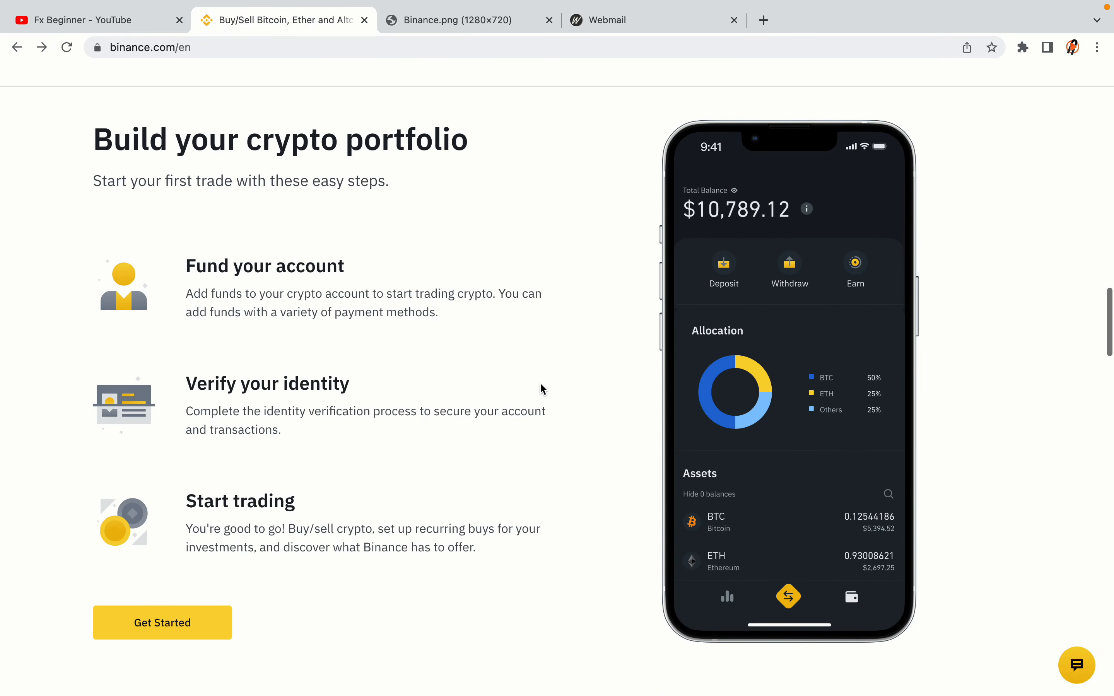
pyautogui.scroll(-3)
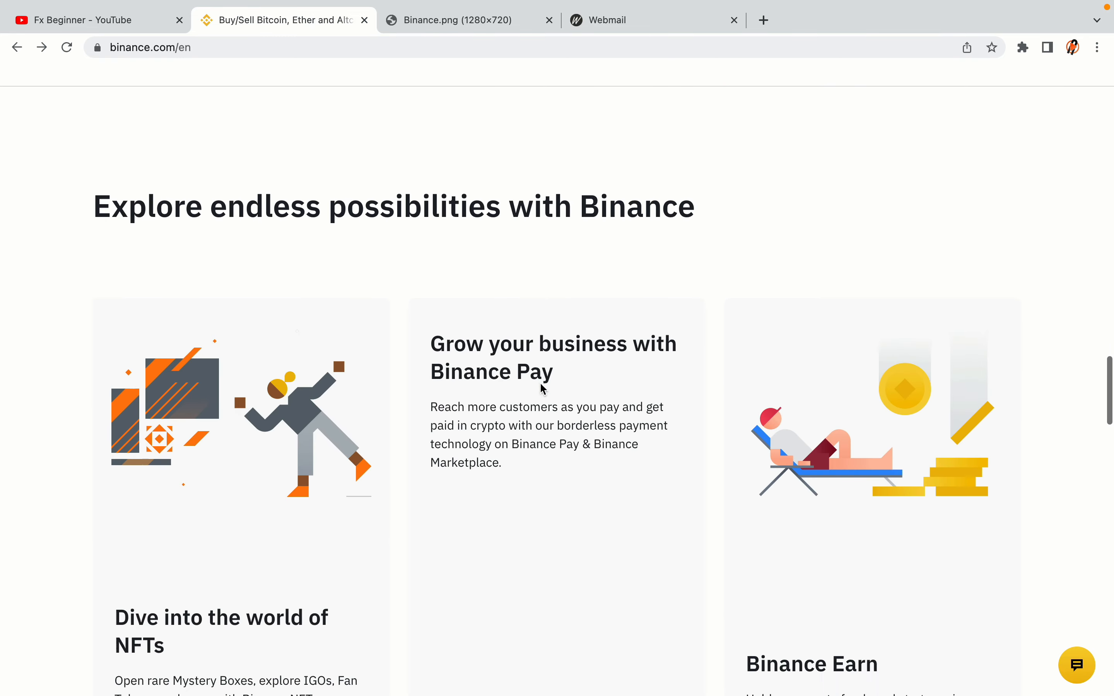
pyautogui.scroll(-3)
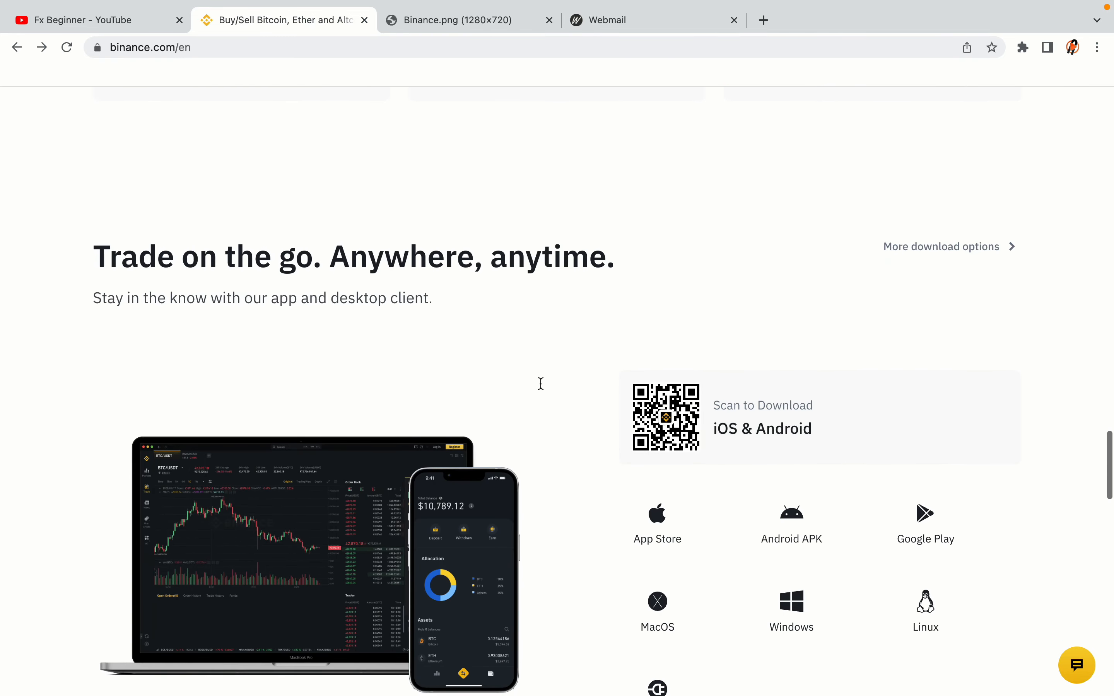
pyautogui.scroll(-3)
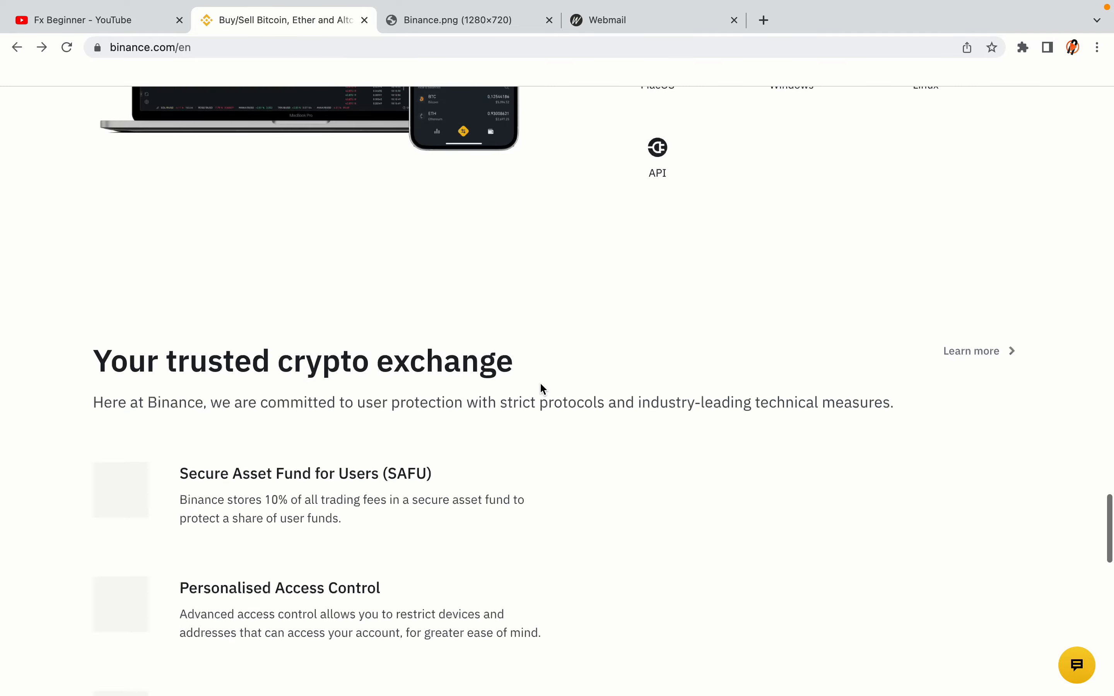
pyautogui.scroll(-3)
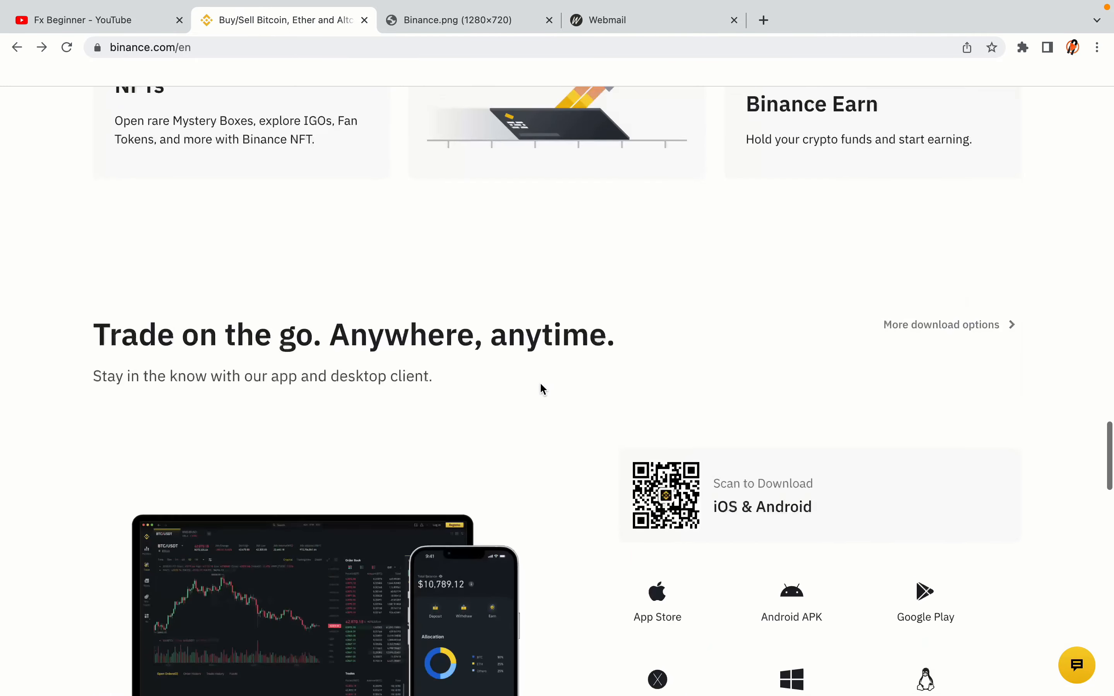
pyautogui.scroll(3)
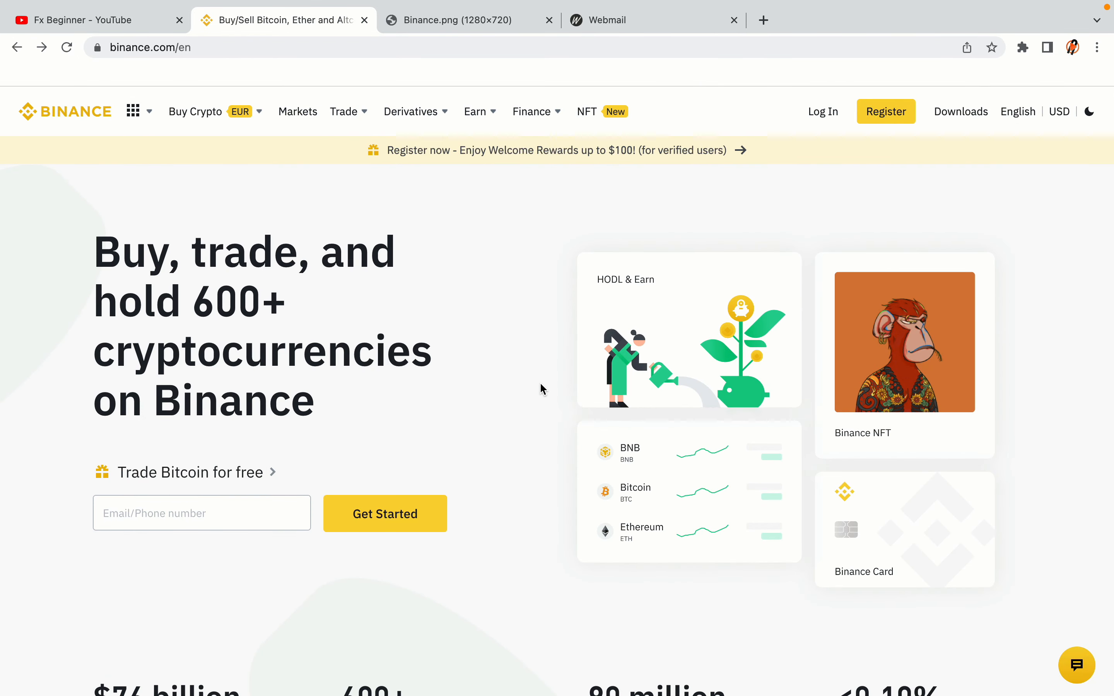
pyautogui.moveTo(508, 404)
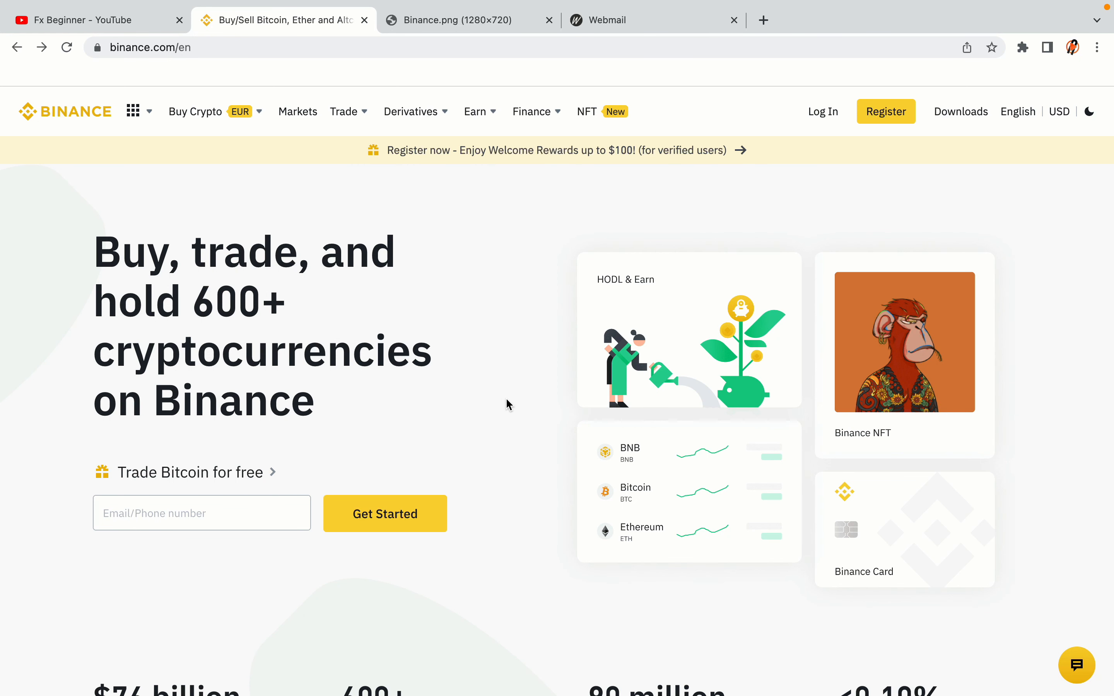
pyautogui.moveTo(438, 242)
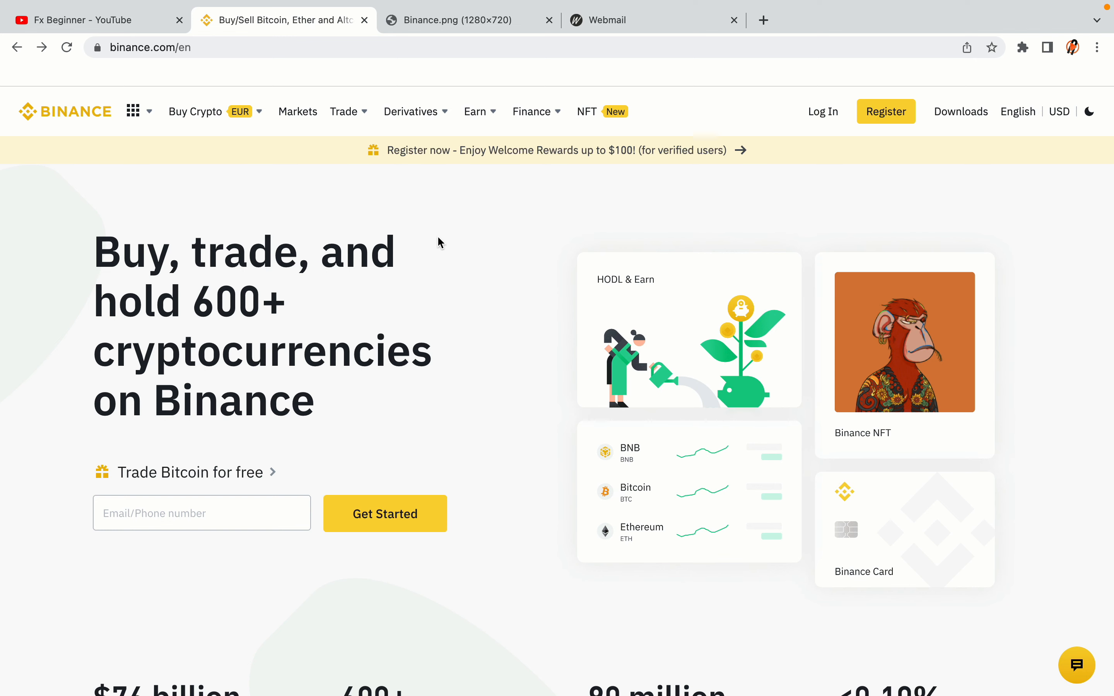
# Step: View the saved Fx Beginner image showing the fxbeginner.net/go/binance link
pyautogui.click(466, 20)
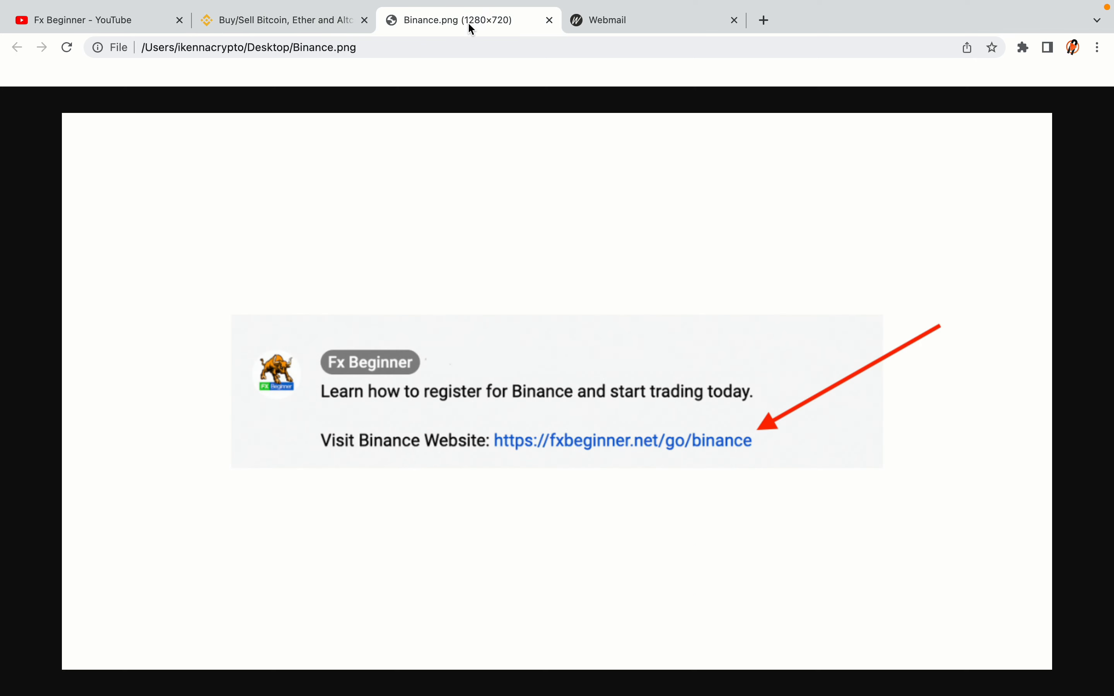
pyautogui.moveTo(494, 512)
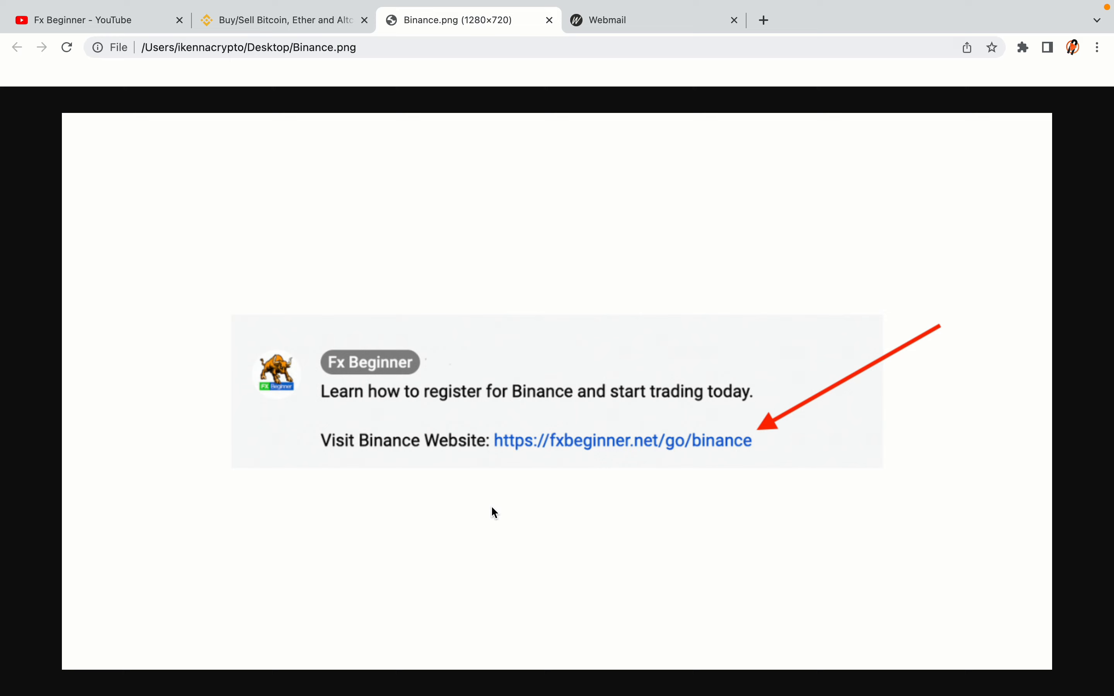
pyautogui.moveTo(595, 374)
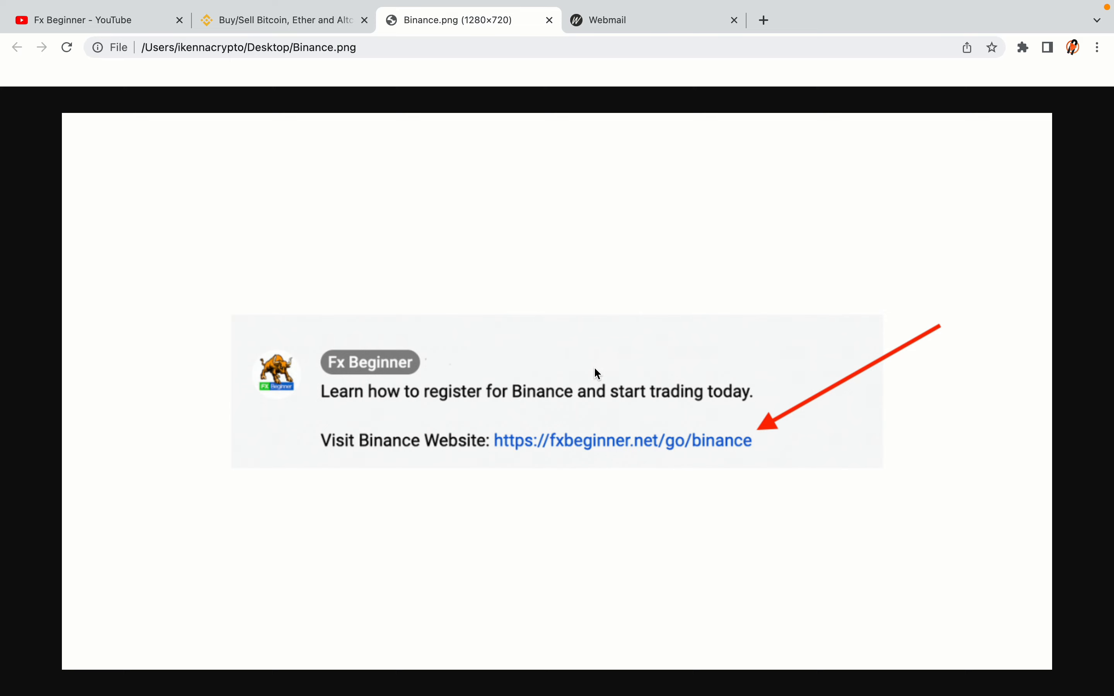
pyautogui.moveTo(782, 538)
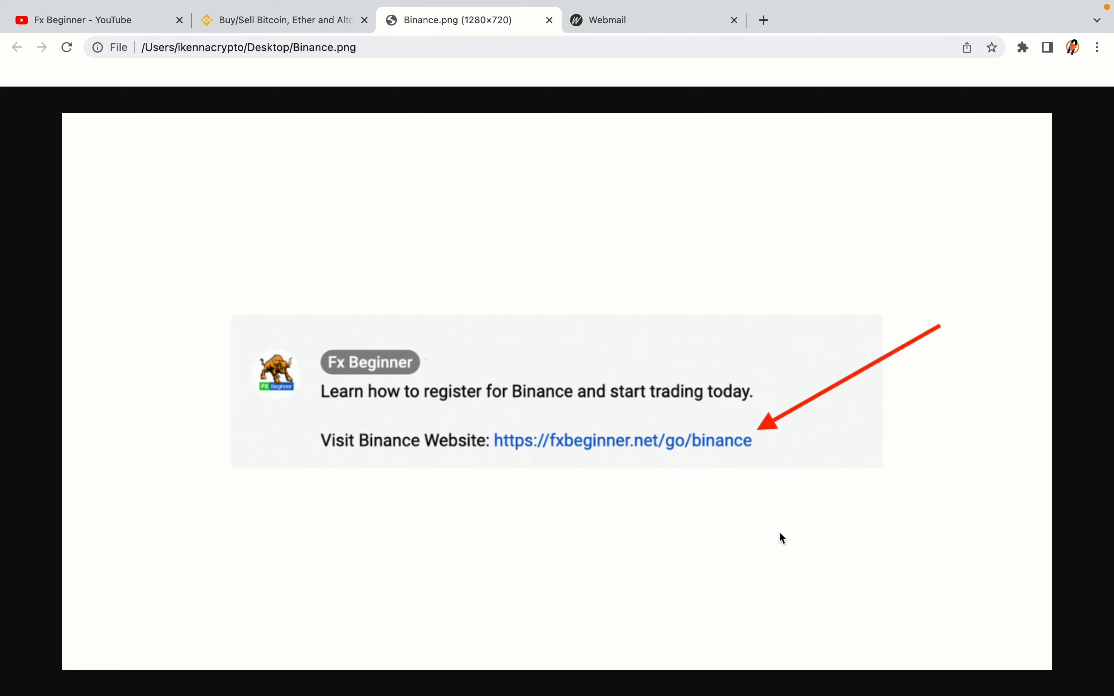
pyautogui.moveTo(743, 434)
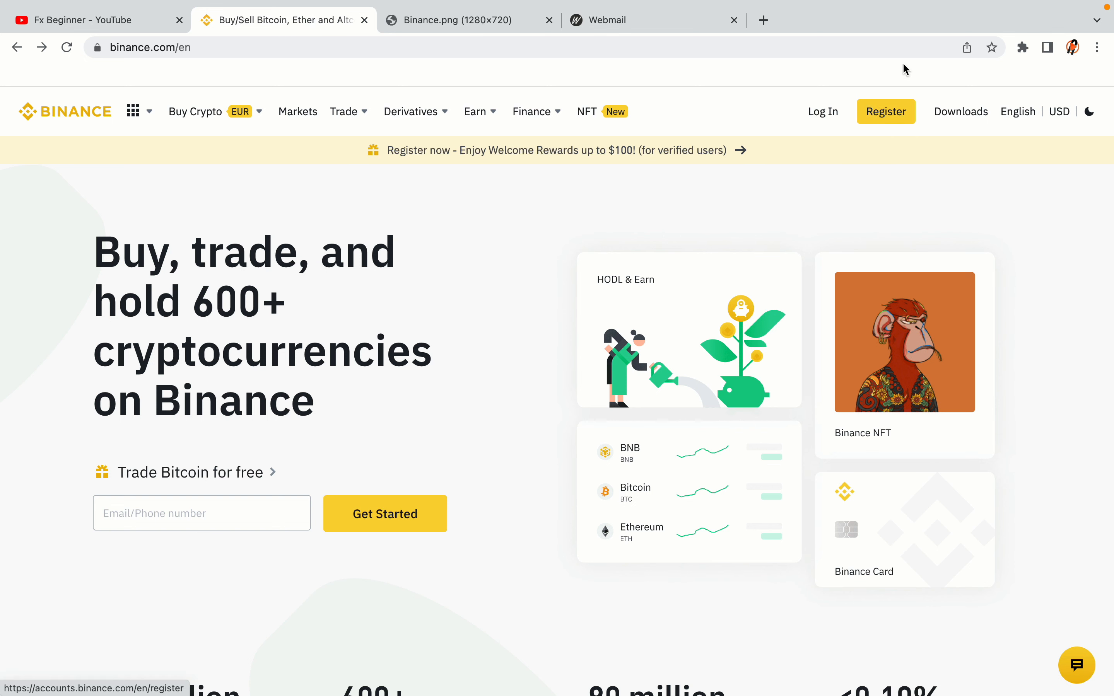
pyautogui.moveTo(885, 112)
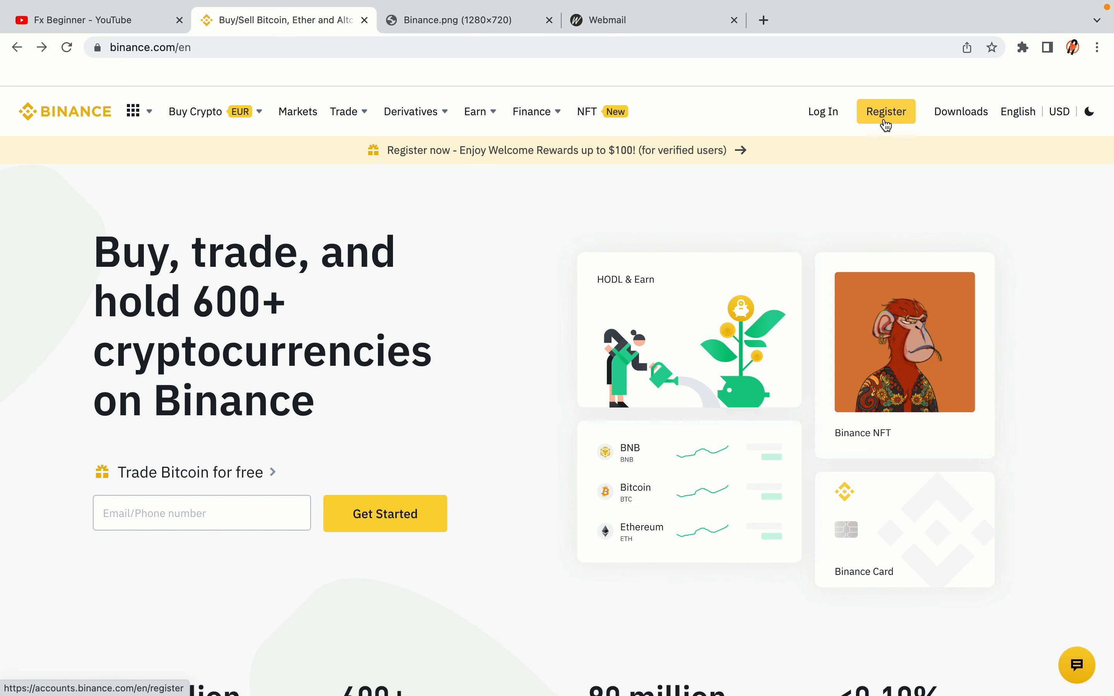
pyautogui.moveTo(888, 126)
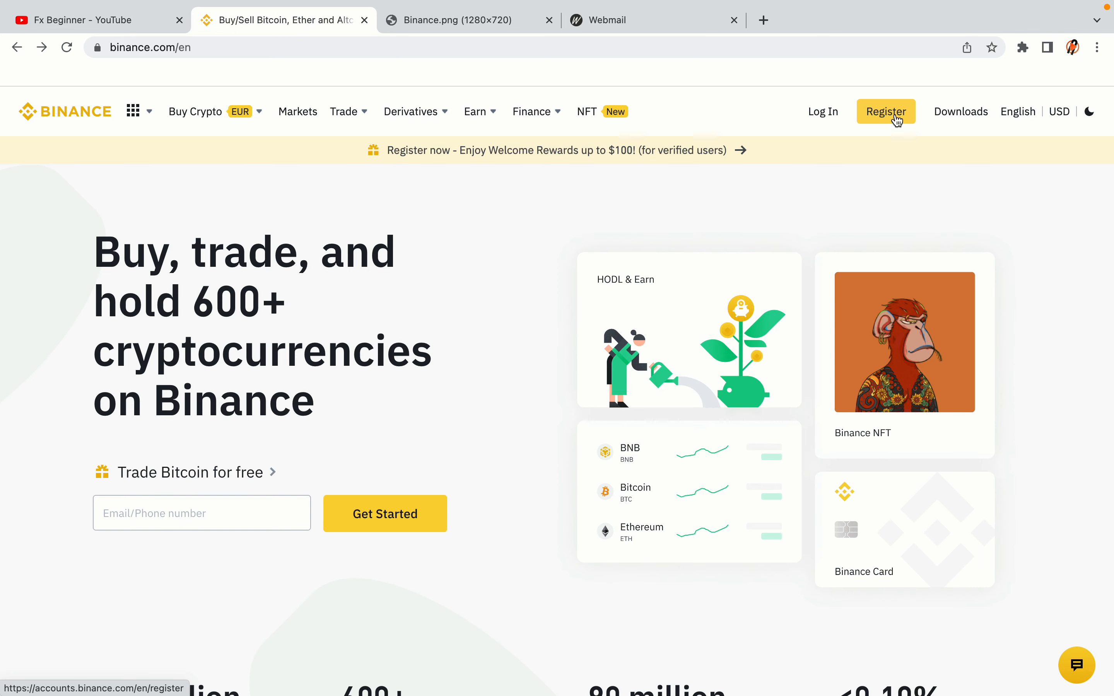
# Step: Go to the Binance registration page from the homepage Register button
pyautogui.click(885, 111)
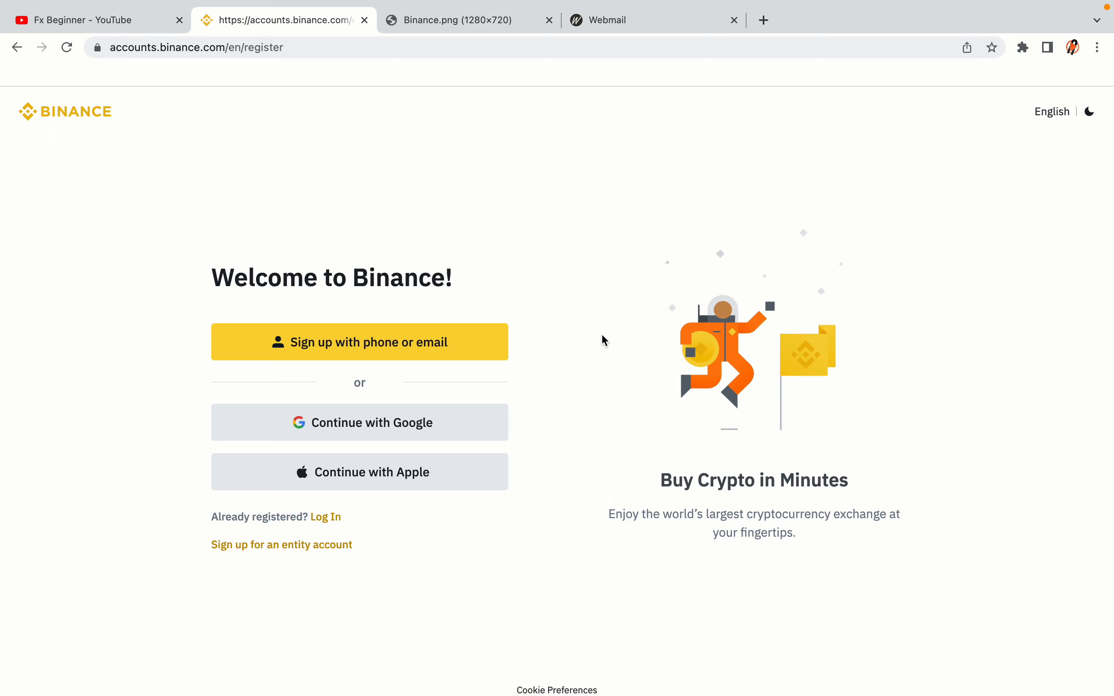
pyautogui.moveTo(428, 354)
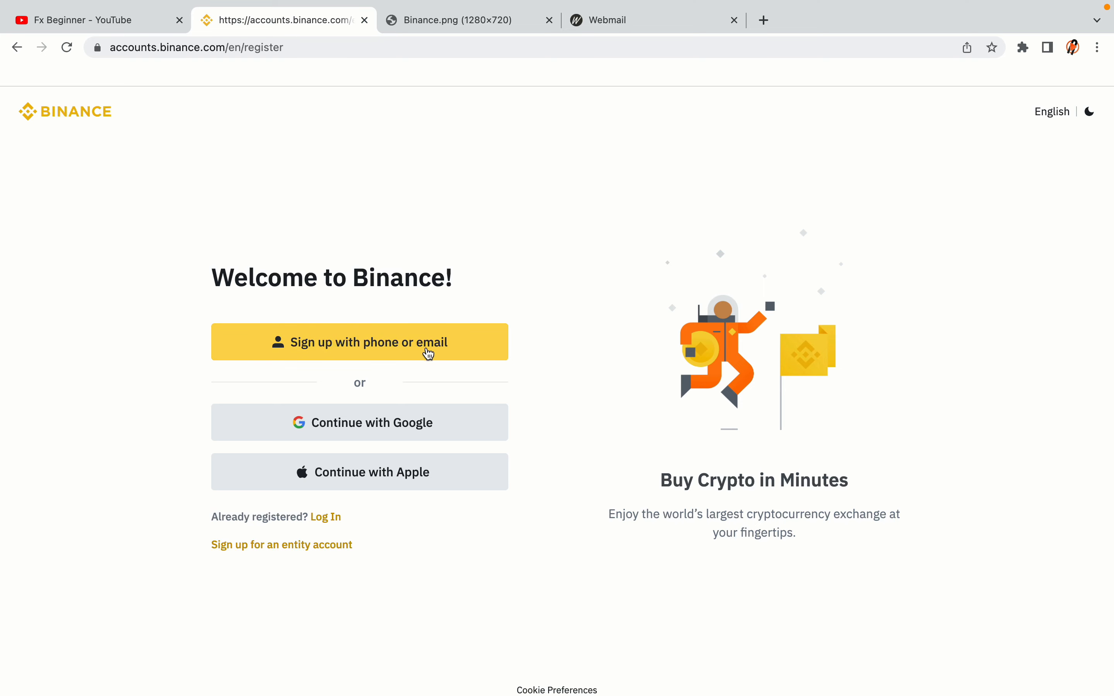
pyautogui.moveTo(549, 388)
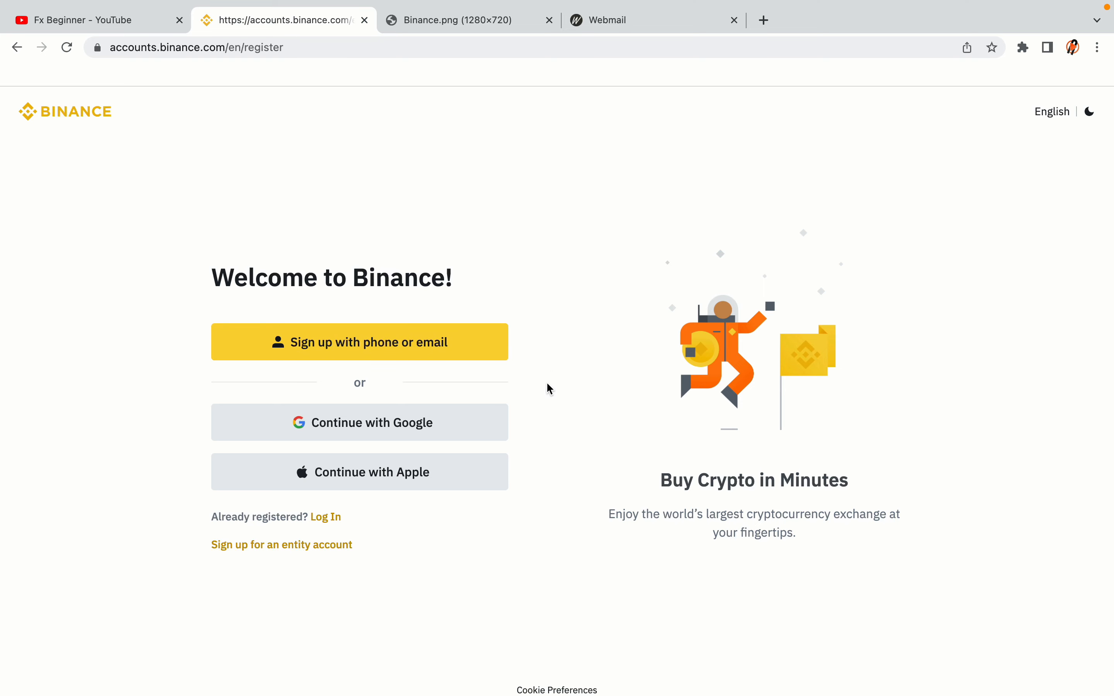
pyautogui.moveTo(514, 425)
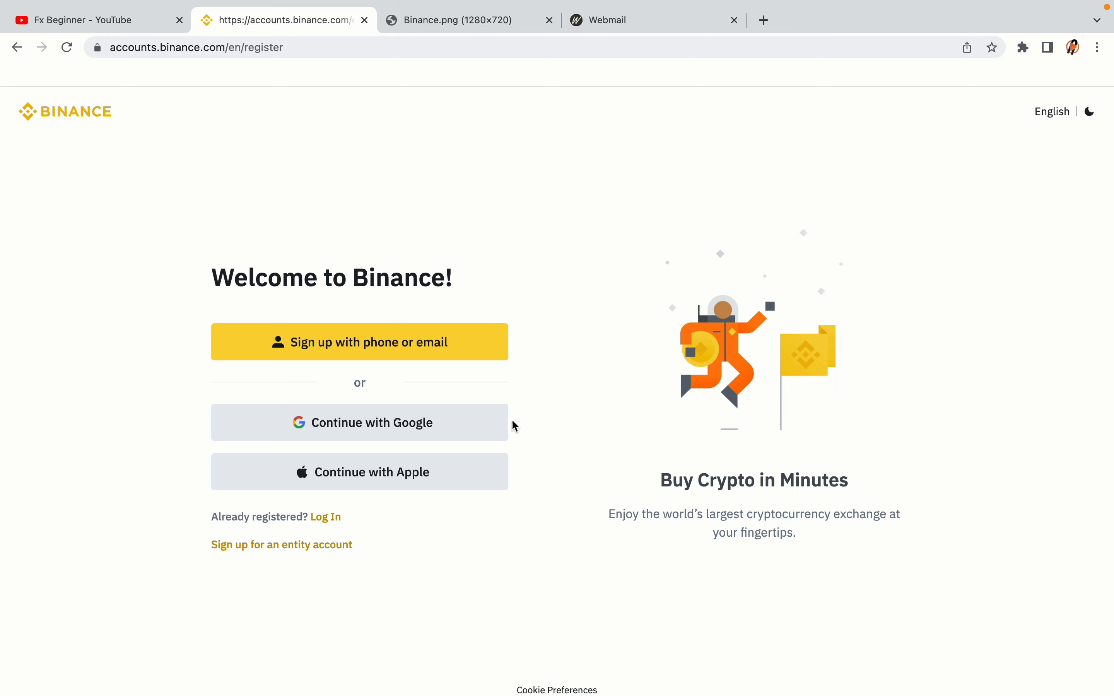
pyautogui.moveTo(519, 466)
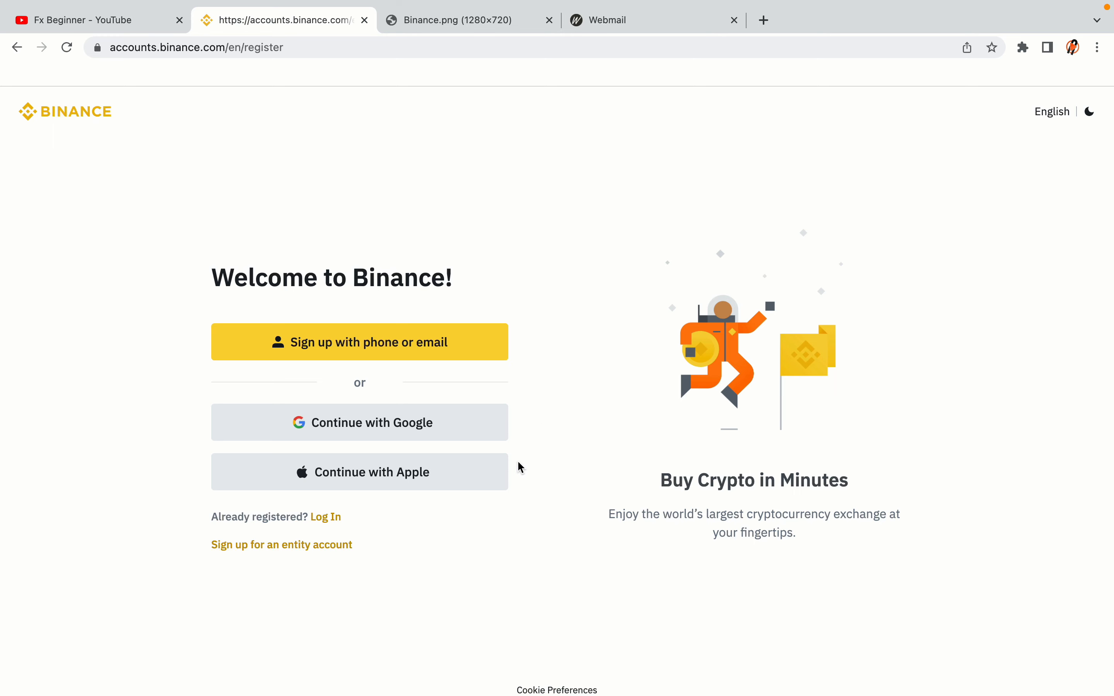
pyautogui.moveTo(548, 383)
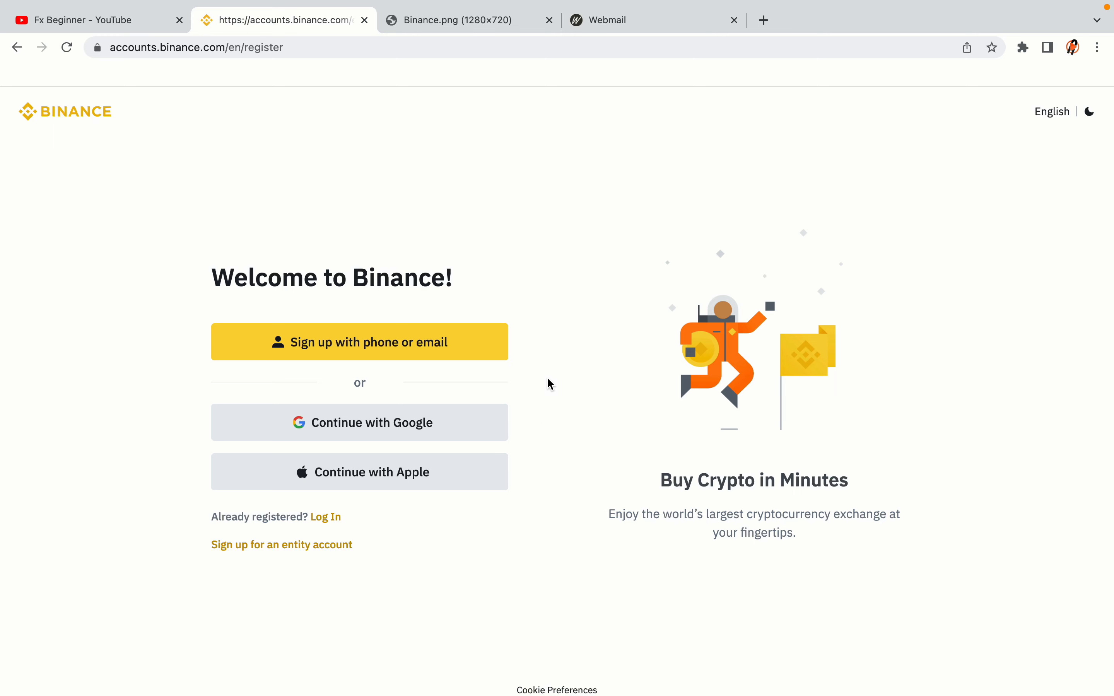
pyautogui.moveTo(461, 350)
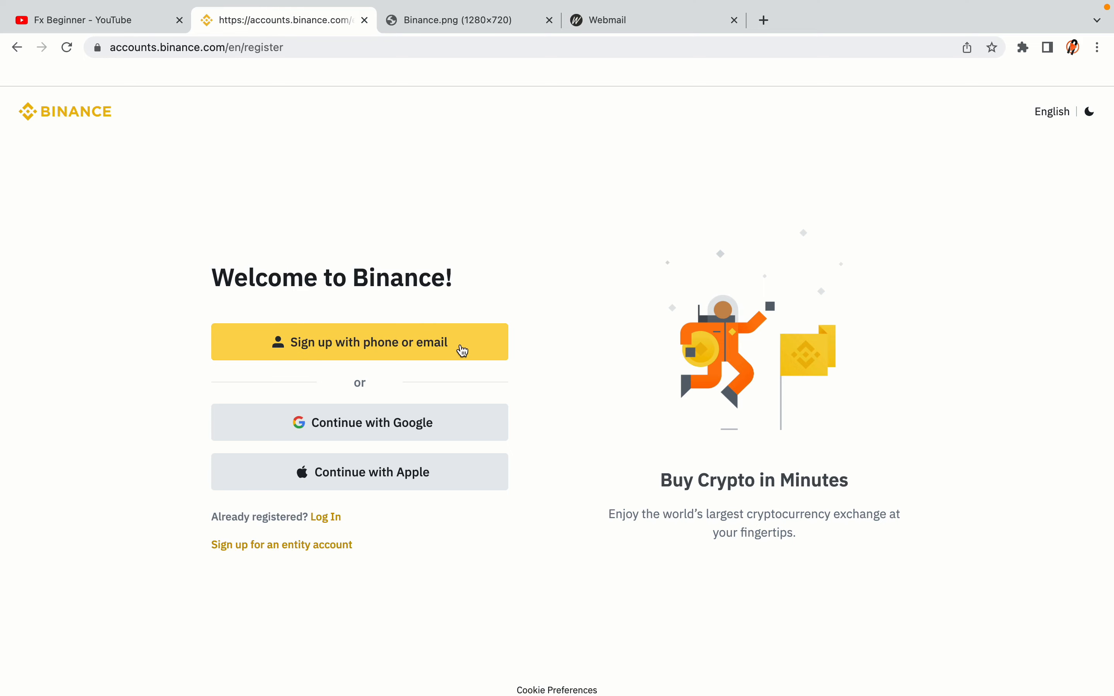
# Step: Sign up with email and password, accept the terms and create the personal account
pyautogui.click(359, 341)
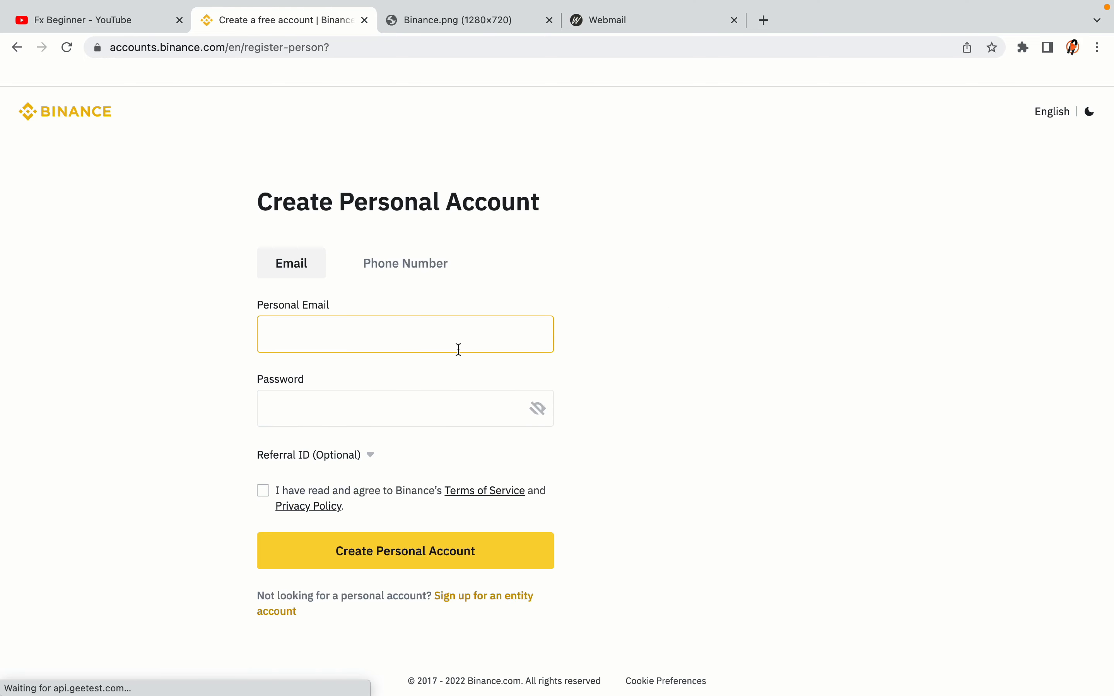
pyautogui.moveTo(684, 395)
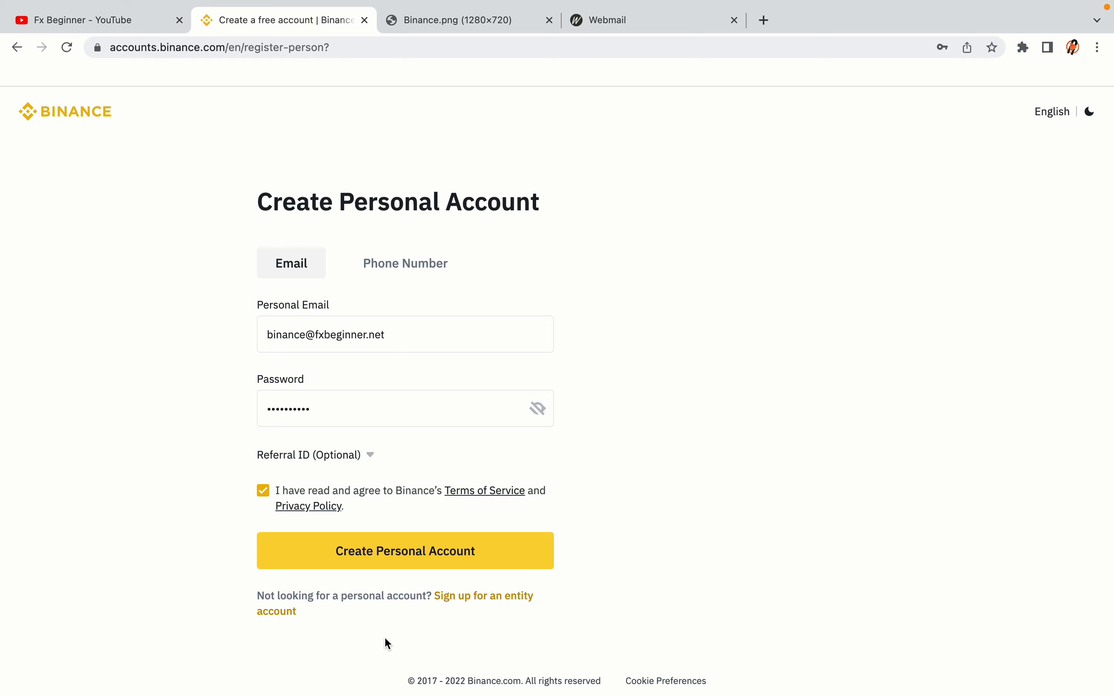
pyautogui.moveTo(395, 567)
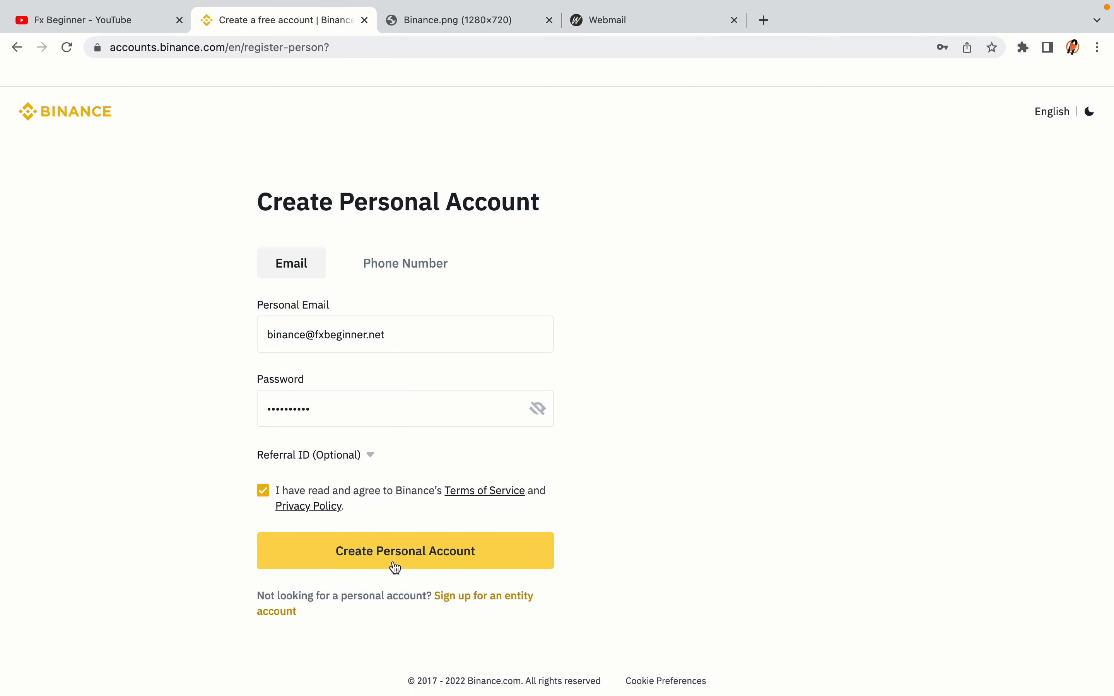
pyautogui.moveTo(420, 609)
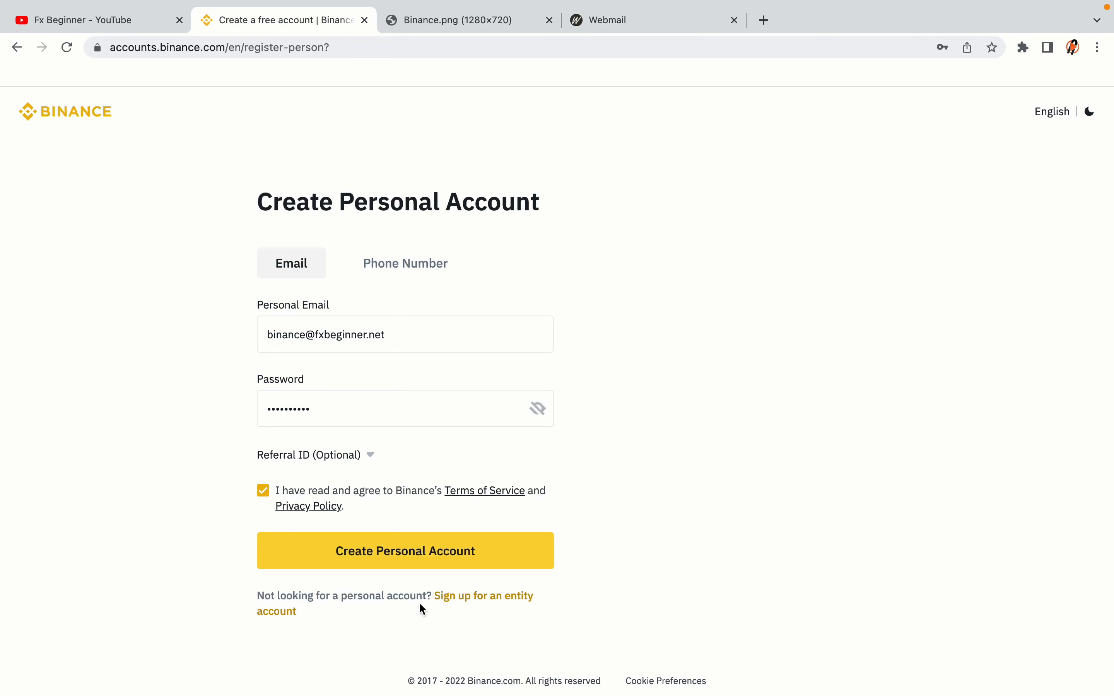
pyautogui.moveTo(425, 560)
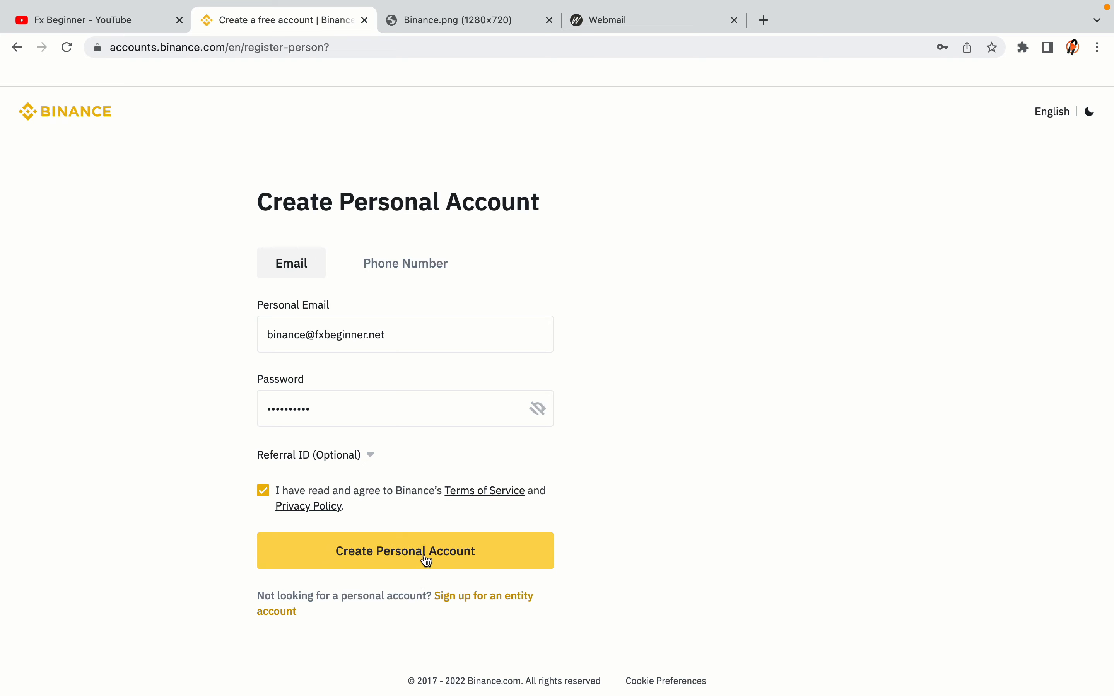
pyautogui.click(404, 551)
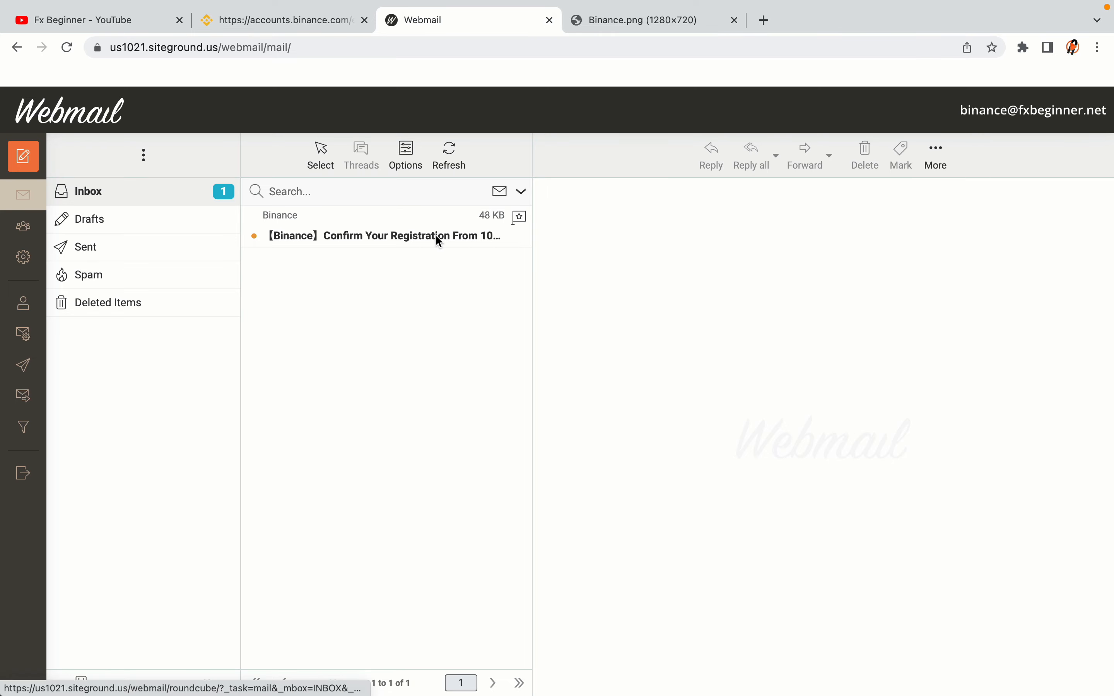
pyautogui.moveTo(384, 228)
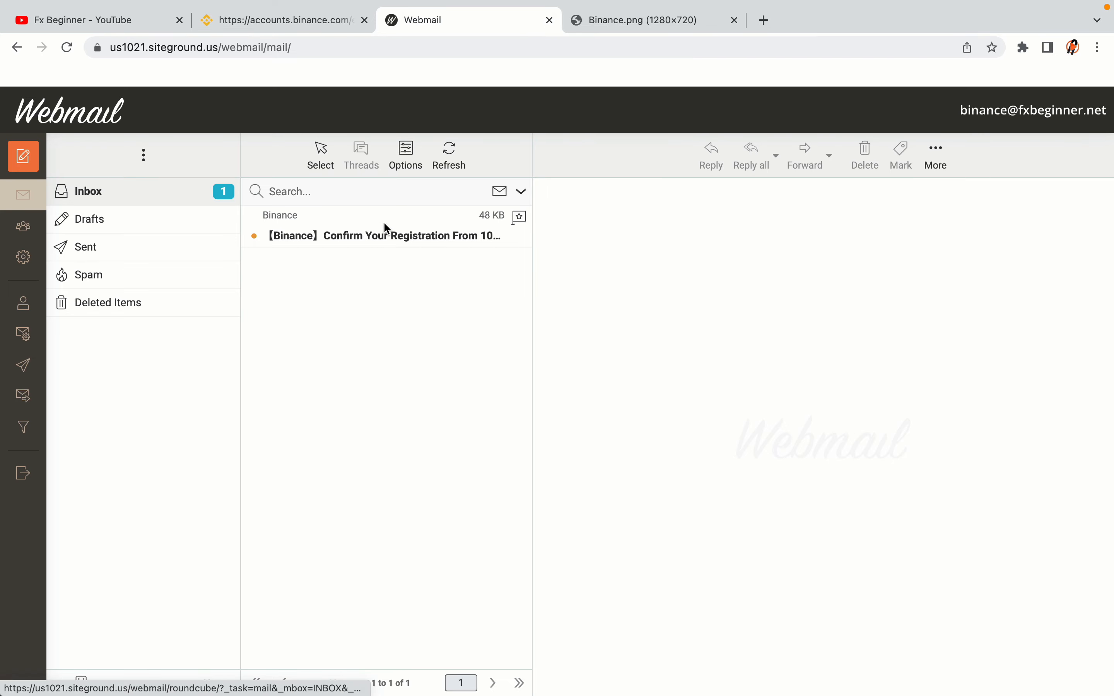
pyautogui.click(383, 235)
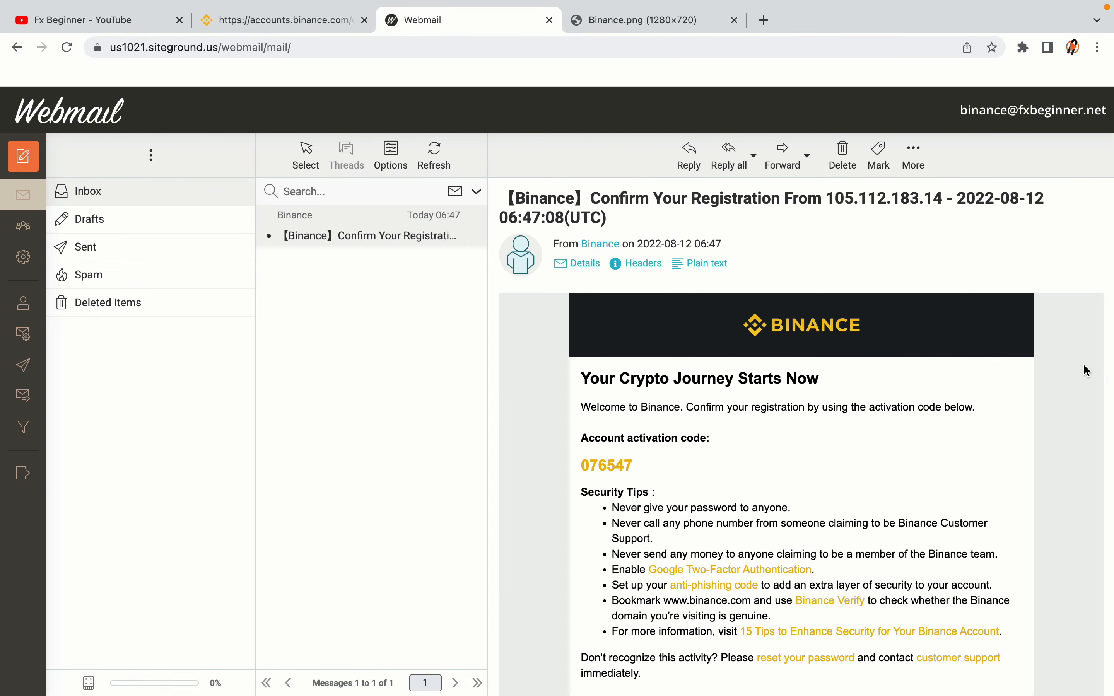
pyautogui.moveTo(836, 372)
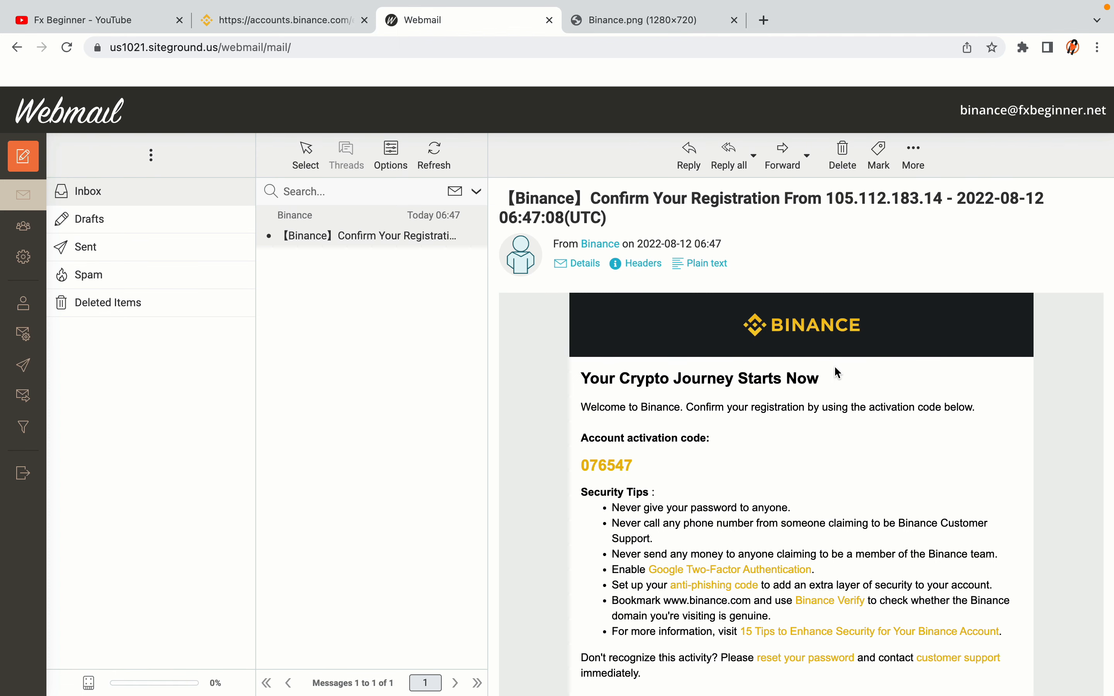
pyautogui.scroll(-3)
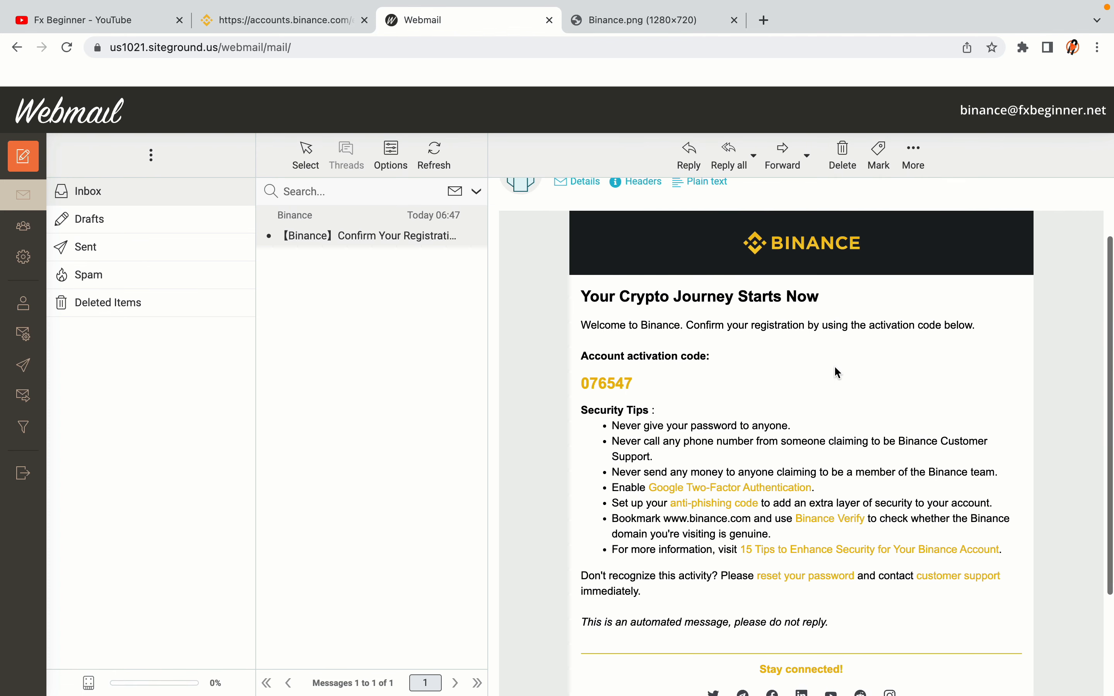
pyautogui.moveTo(603, 399)
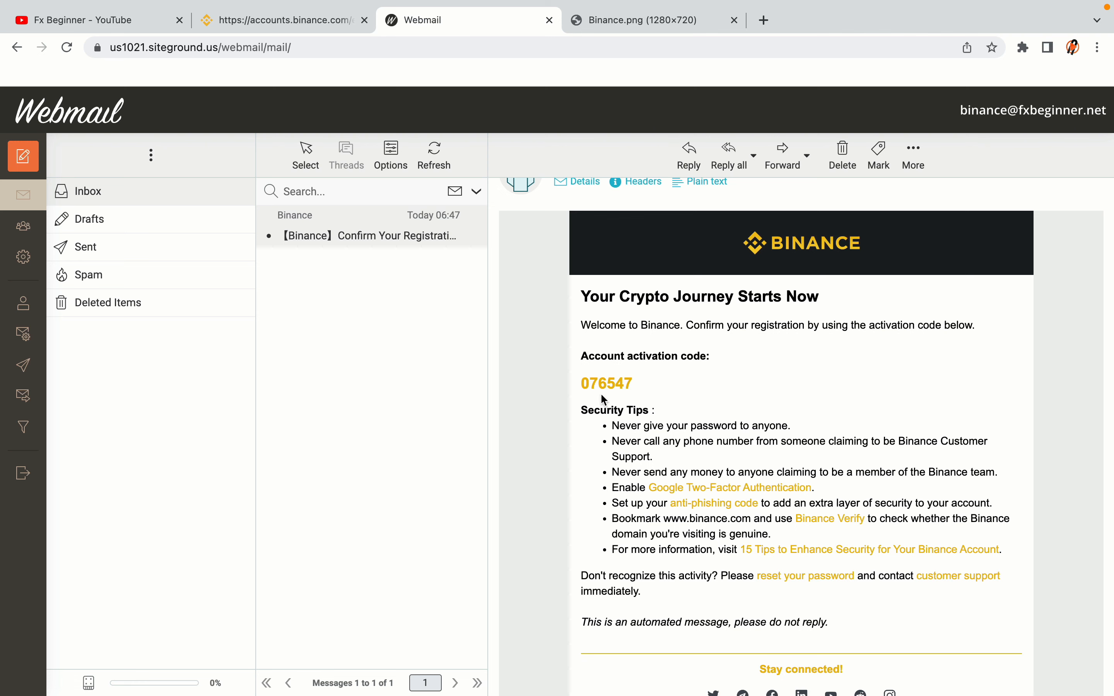
pyautogui.doubleClick(605, 382)
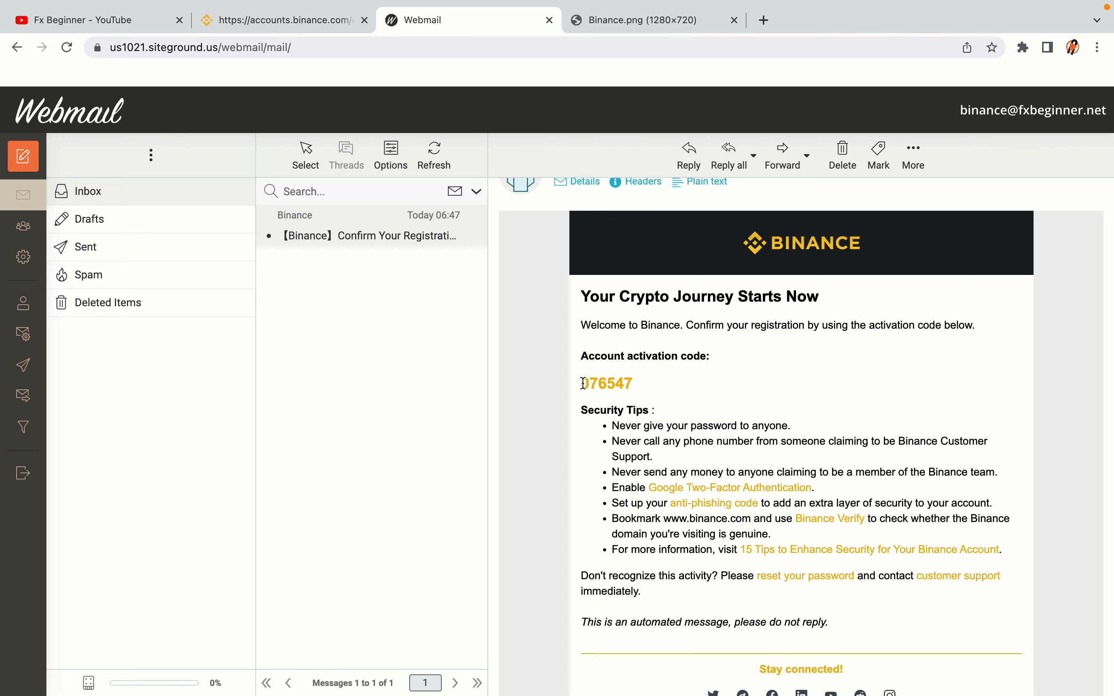
pyautogui.rightClick(606, 384)
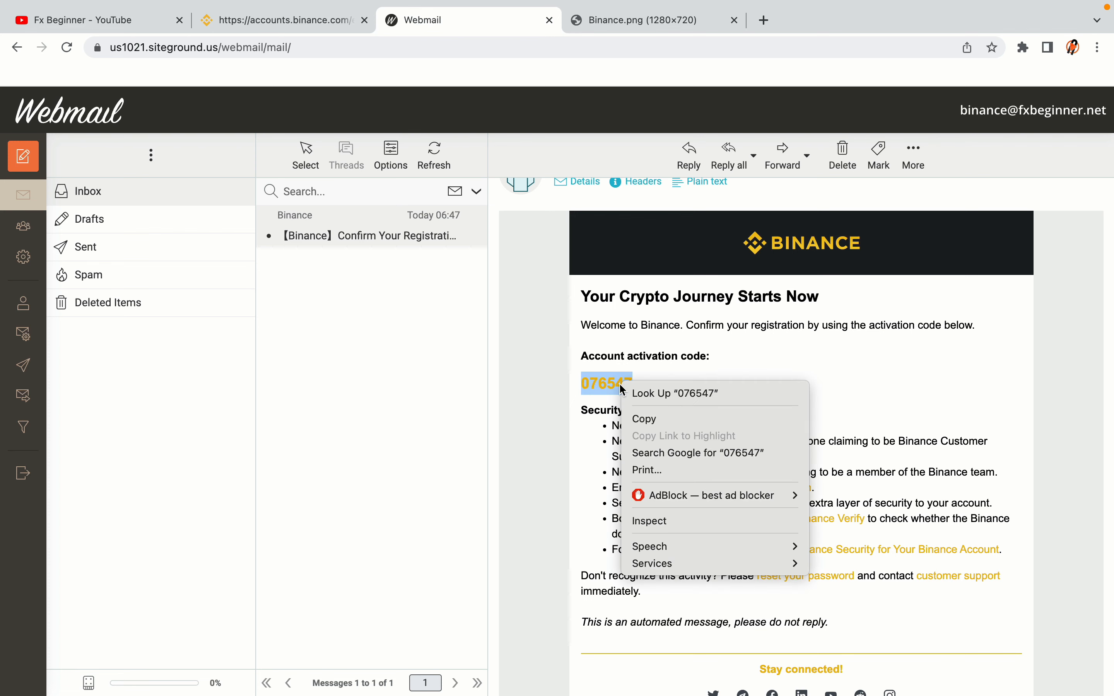
pyautogui.click(460, 164)
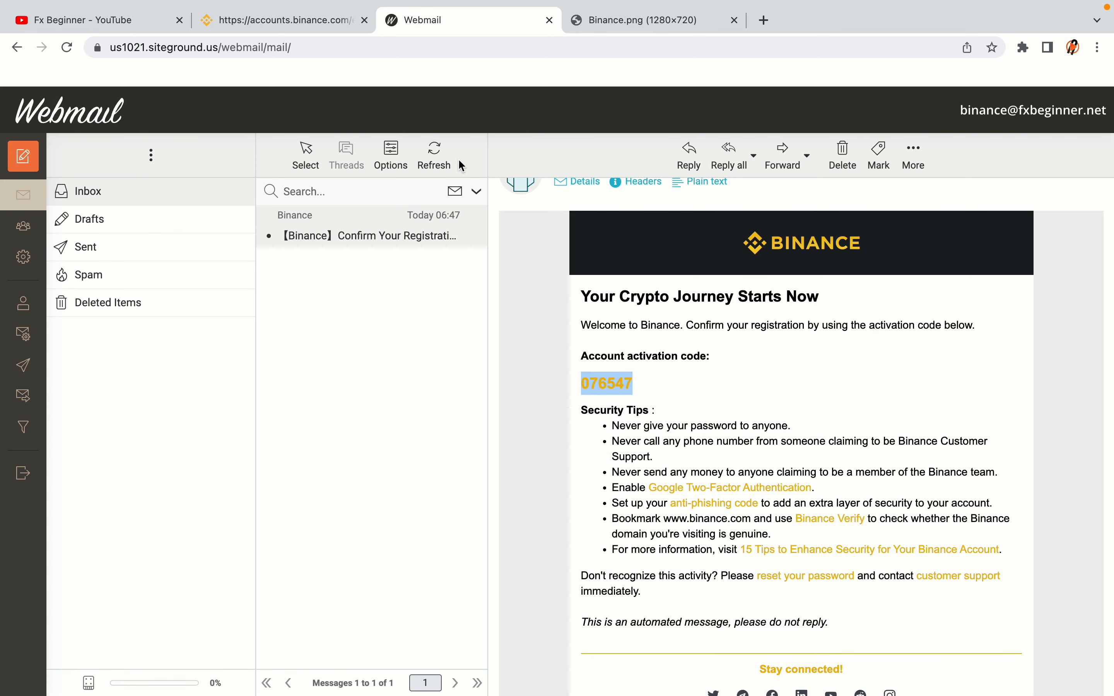
pyautogui.click(282, 19)
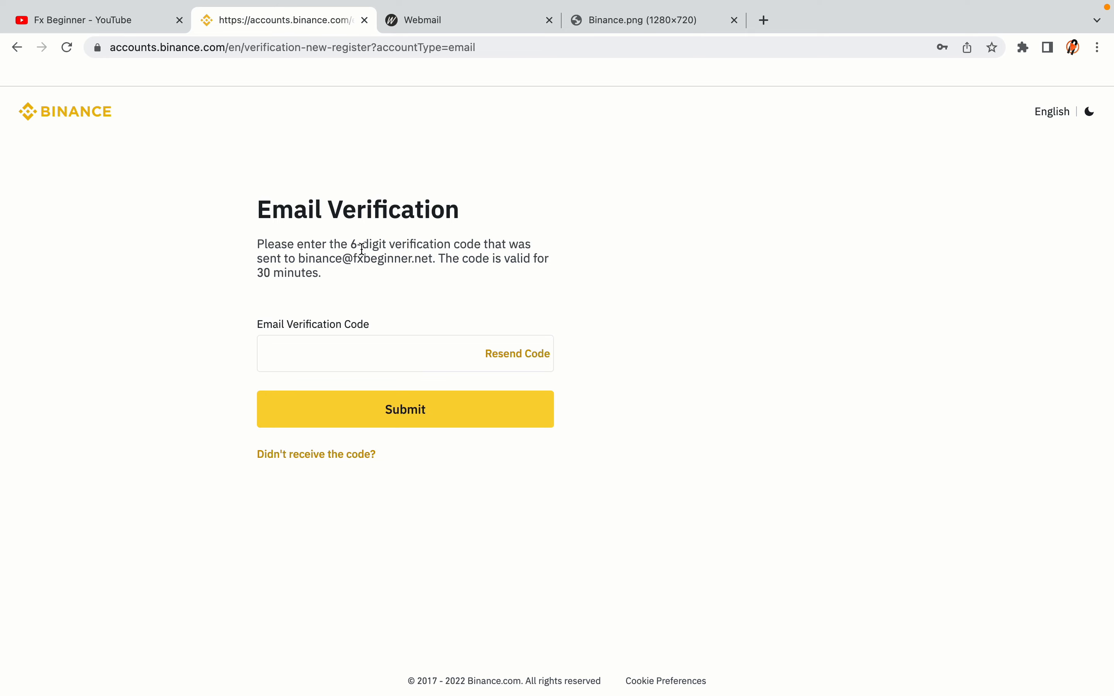
pyautogui.click(355, 353)
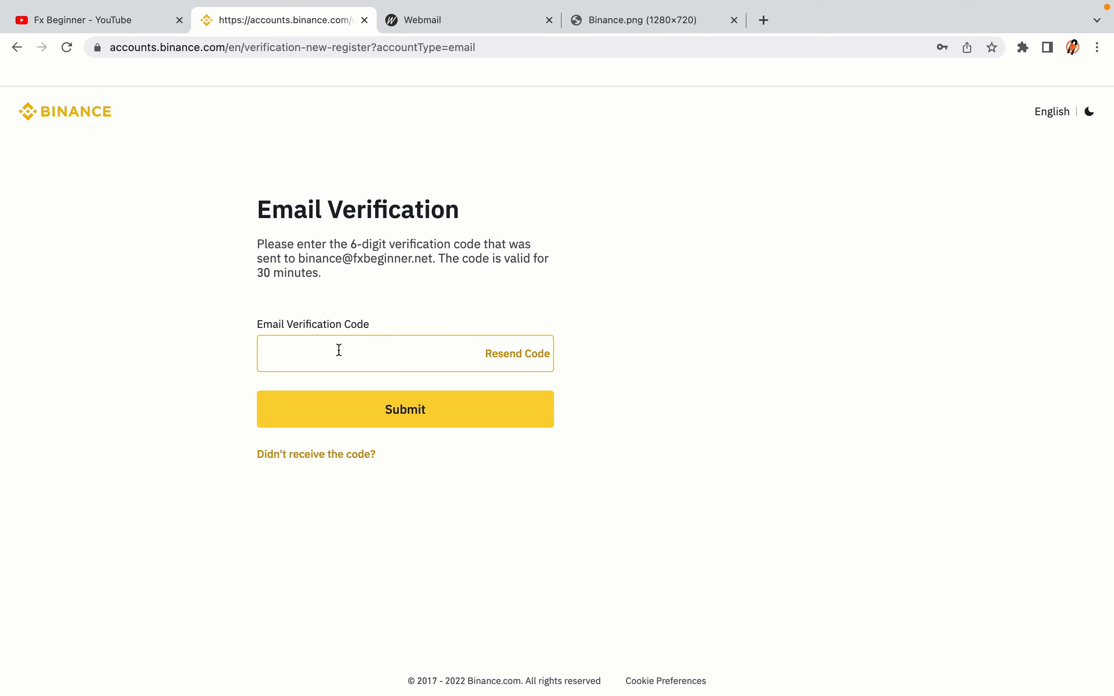
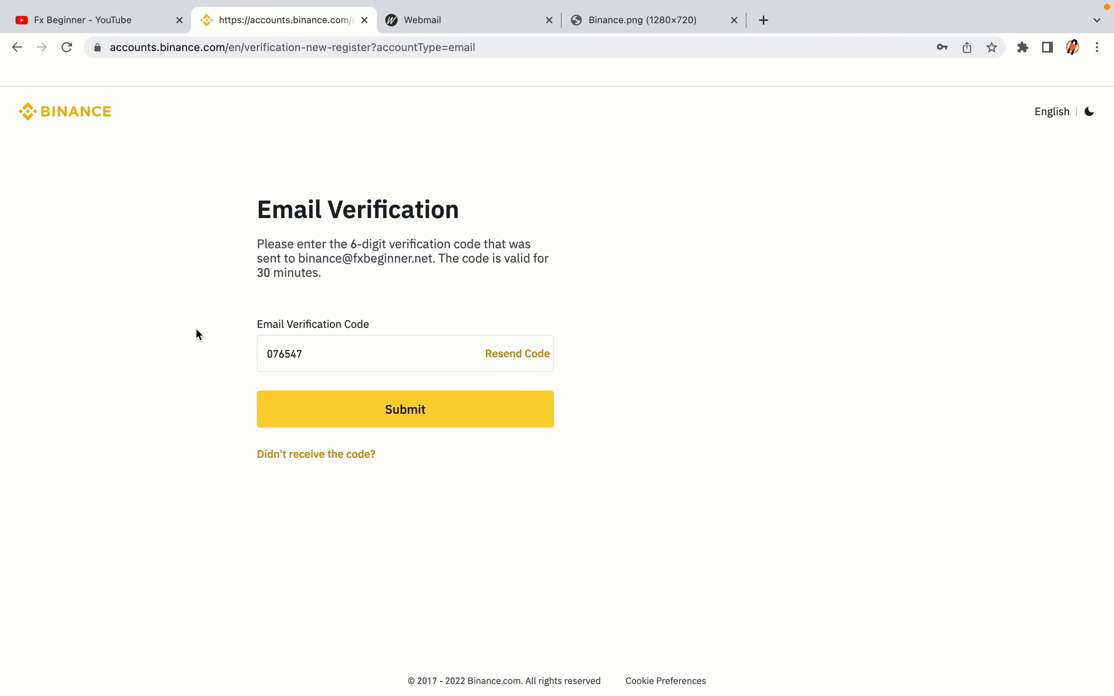
pyautogui.moveTo(403, 236)
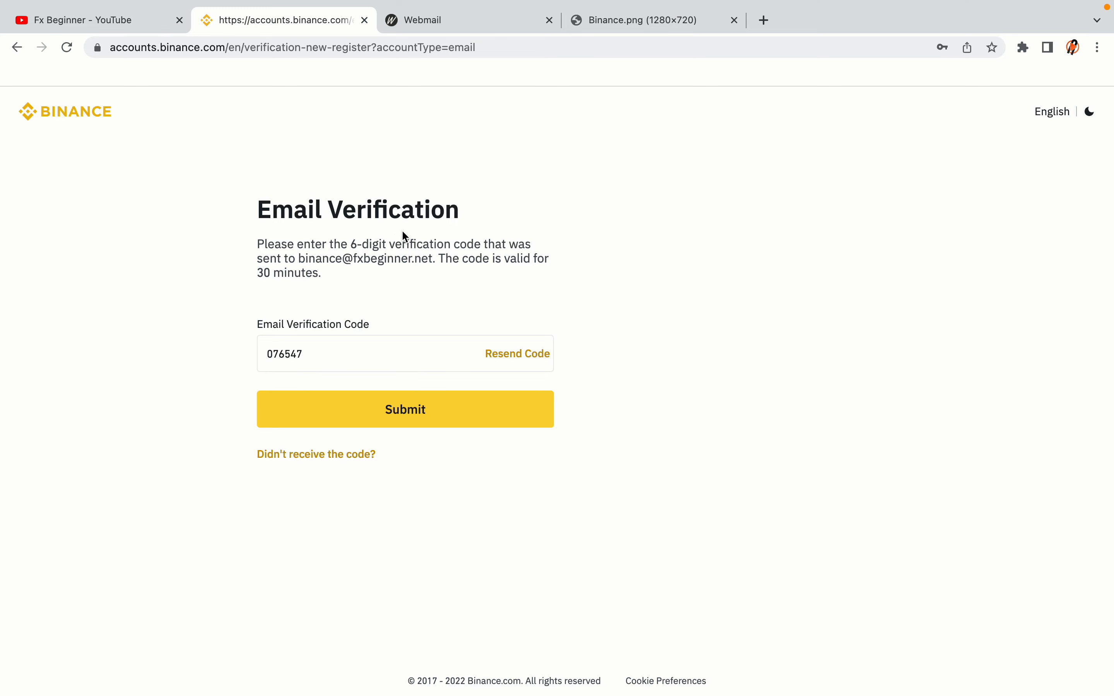
pyautogui.moveTo(516, 430)
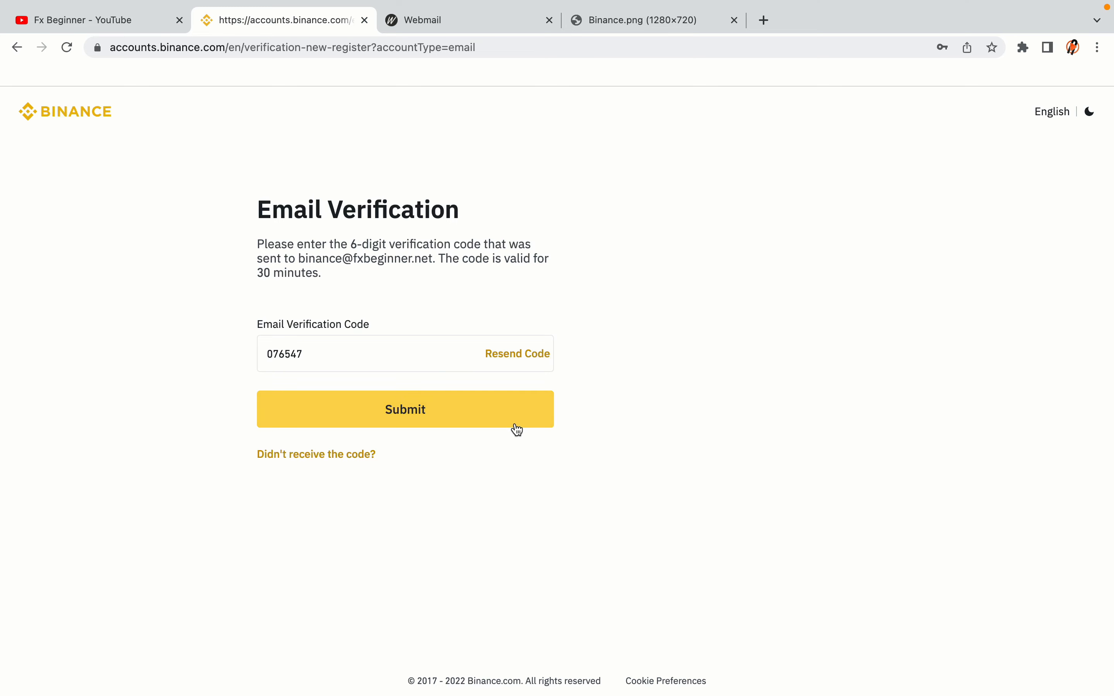
pyautogui.moveTo(513, 424)
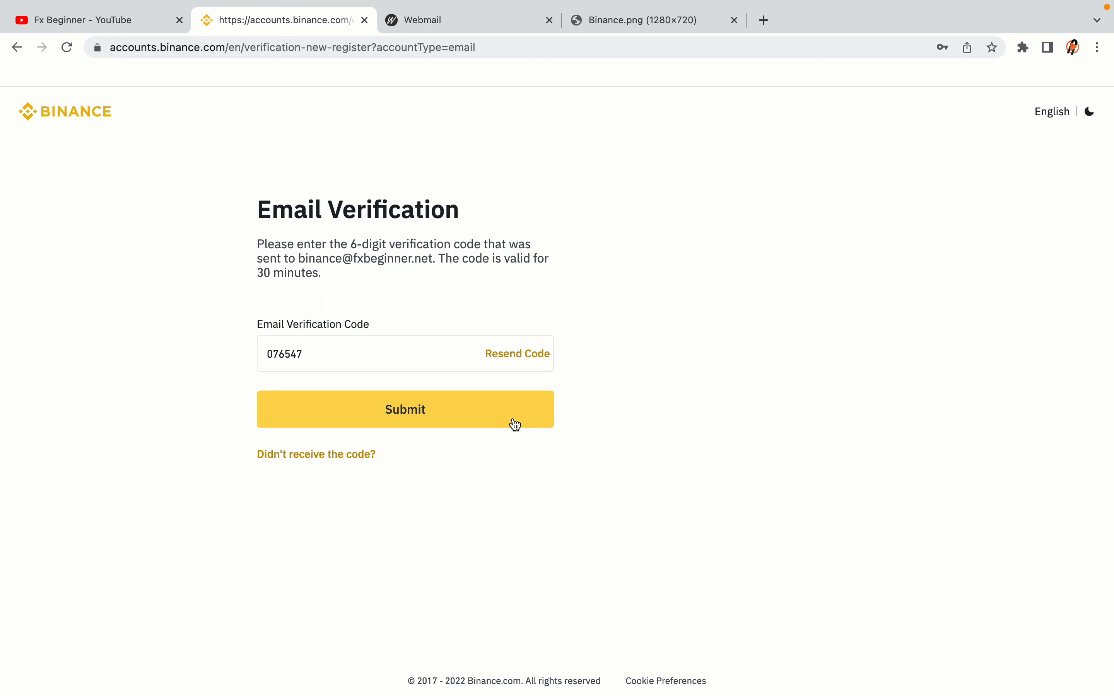
pyautogui.click(404, 409)
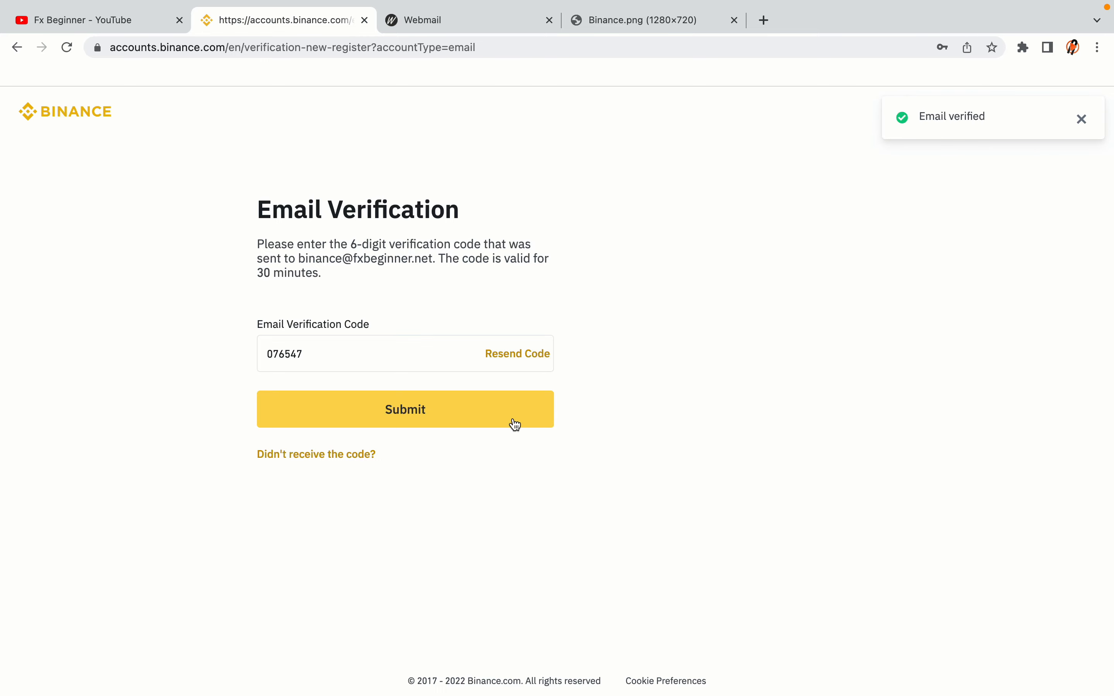
pyautogui.click(404, 409)
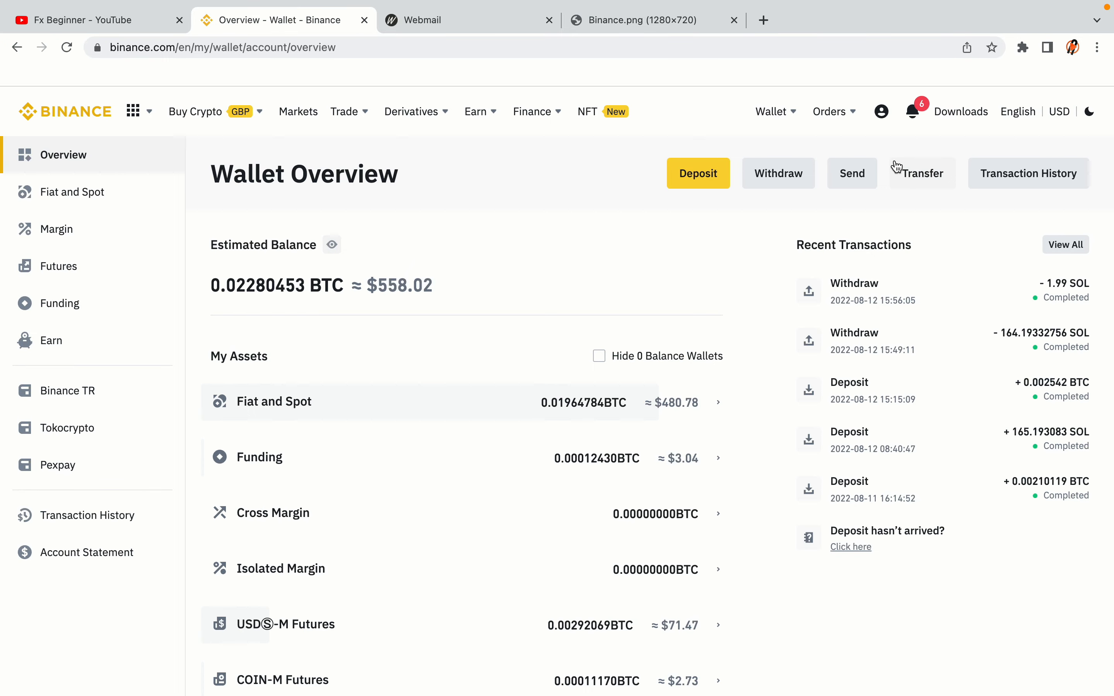
pyautogui.moveTo(666, 249)
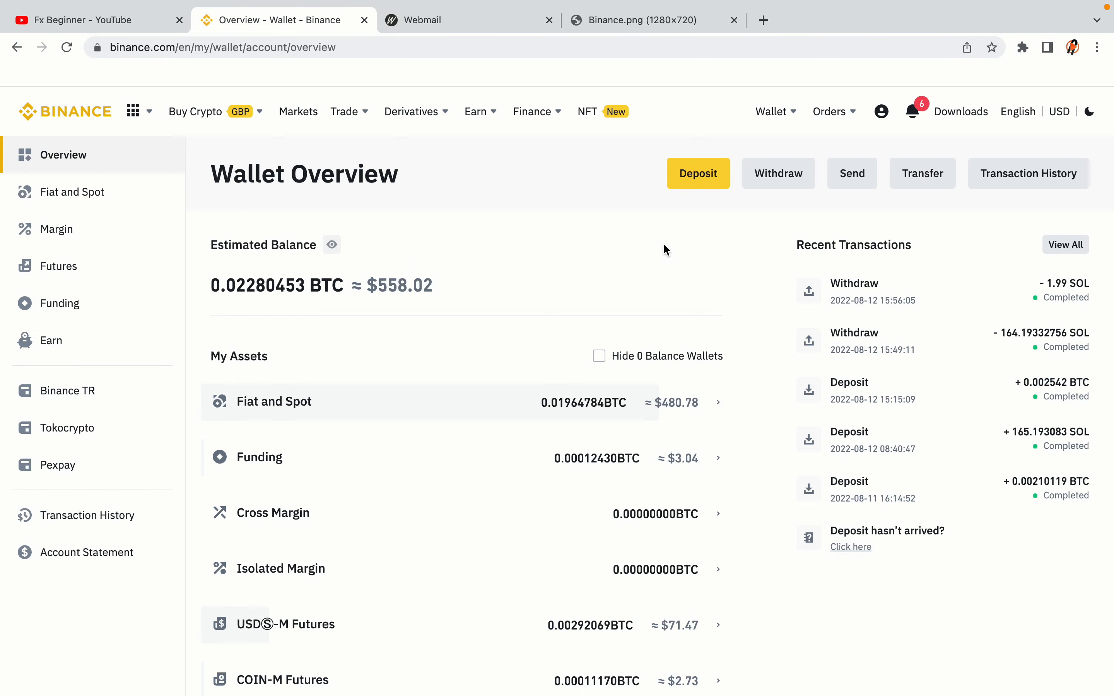
pyautogui.moveTo(686, 302)
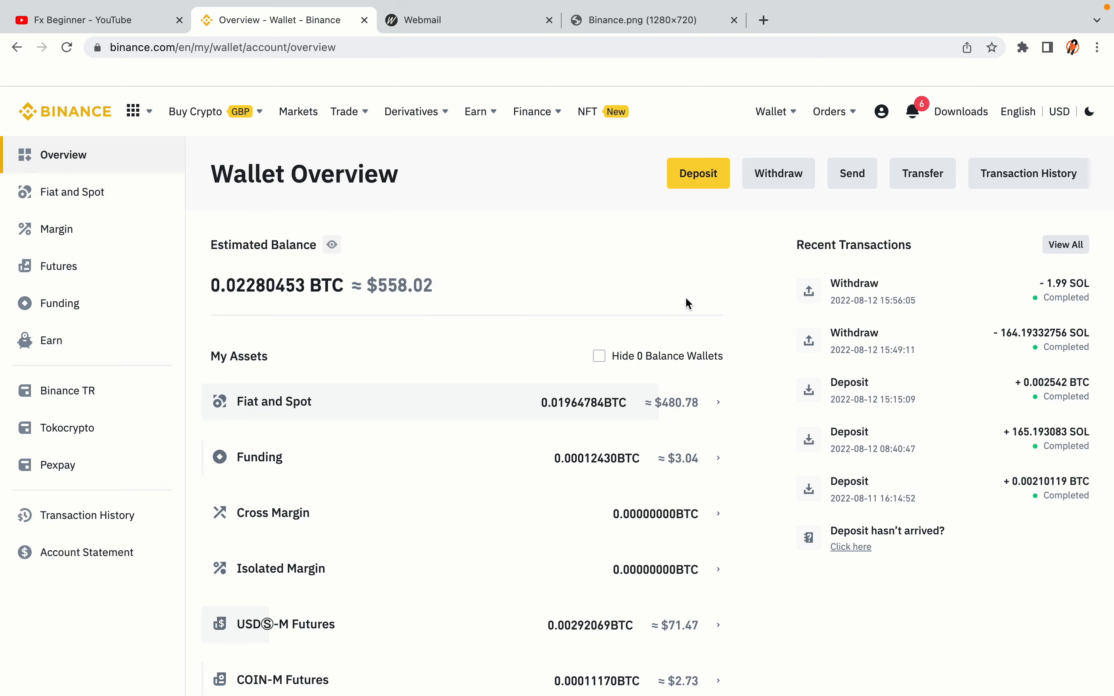
# Step: Review the Wallet Overview, browse the Buy Crypto and Trade menus, then go to the home page
pyautogui.scroll(-3)
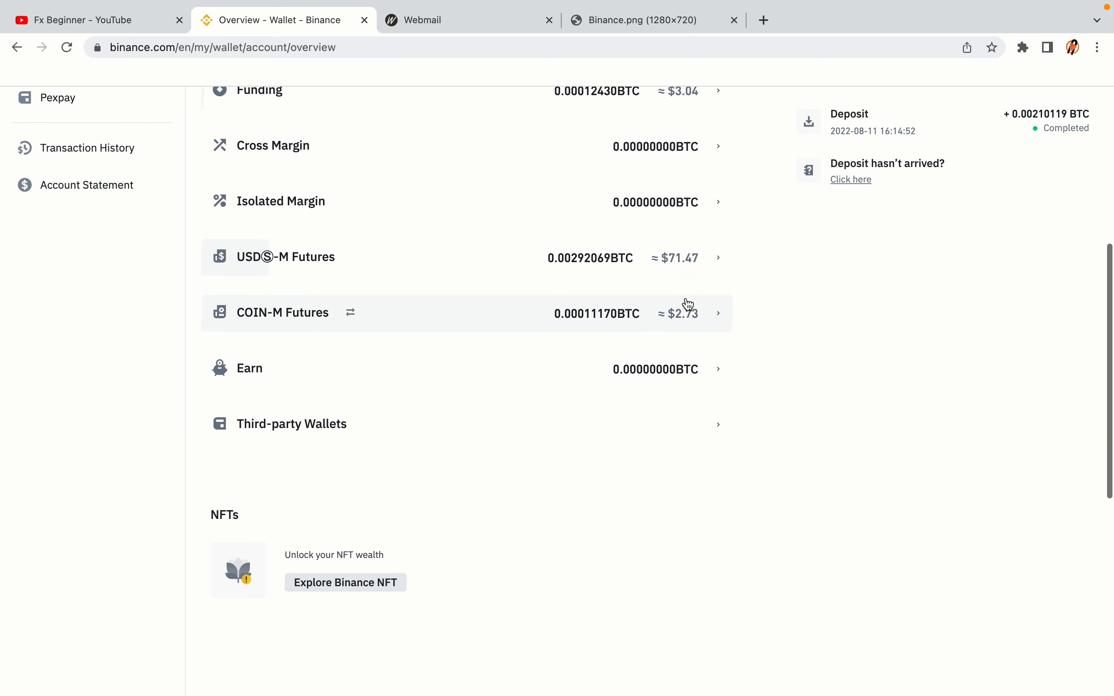
pyautogui.scroll(3)
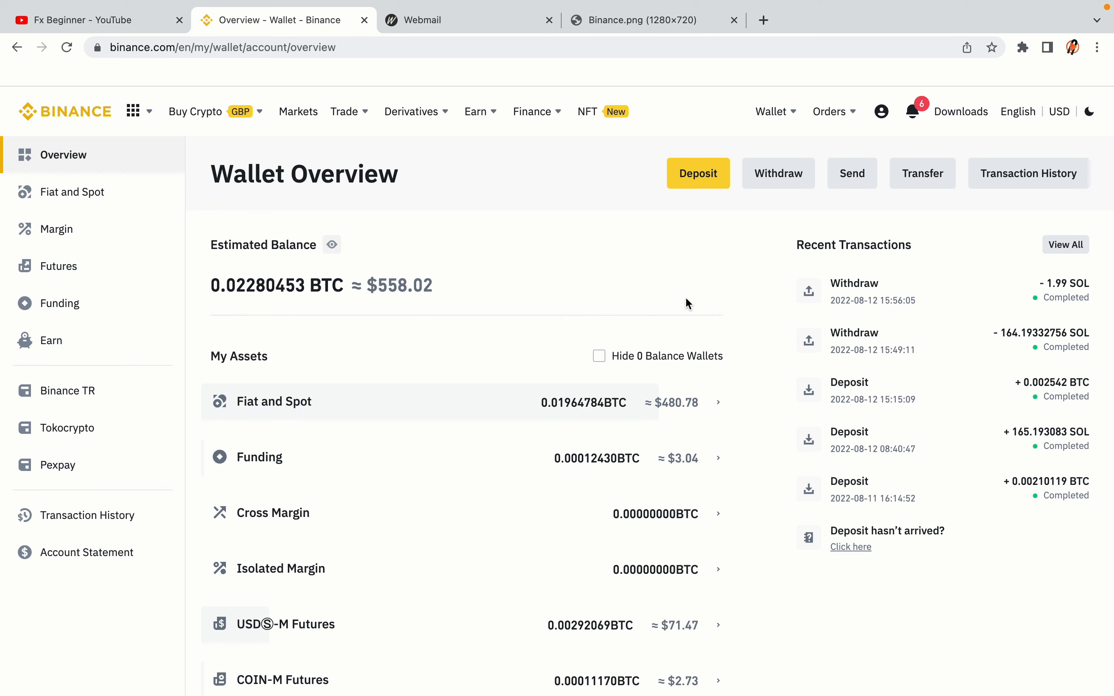
pyautogui.moveTo(529, 224)
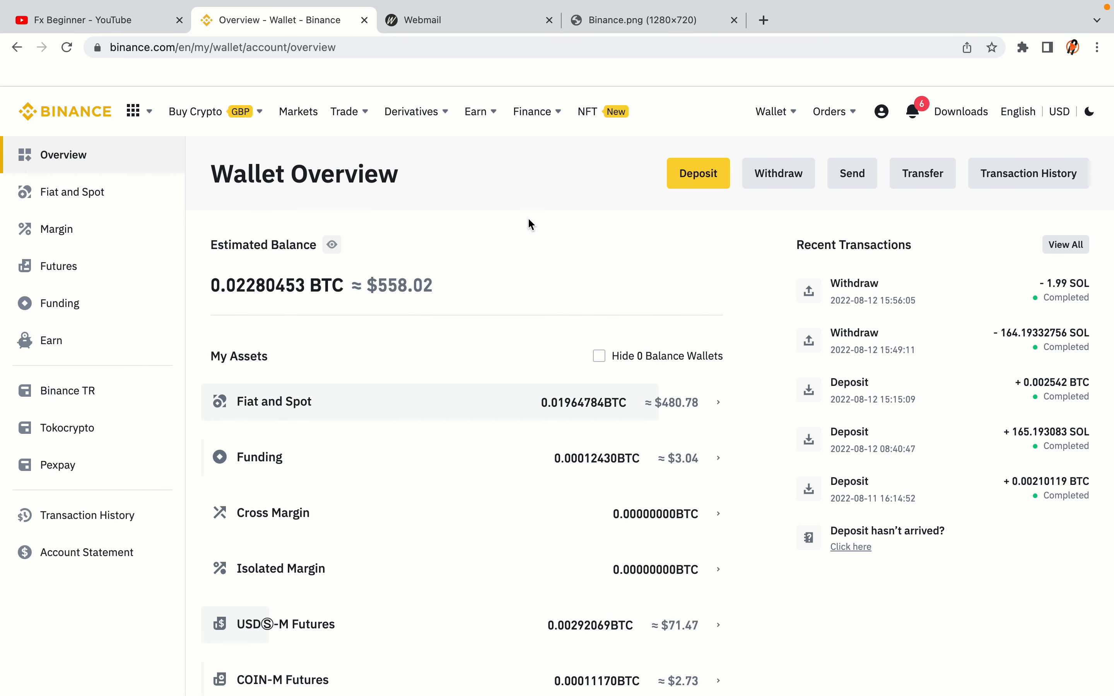
pyautogui.click(201, 112)
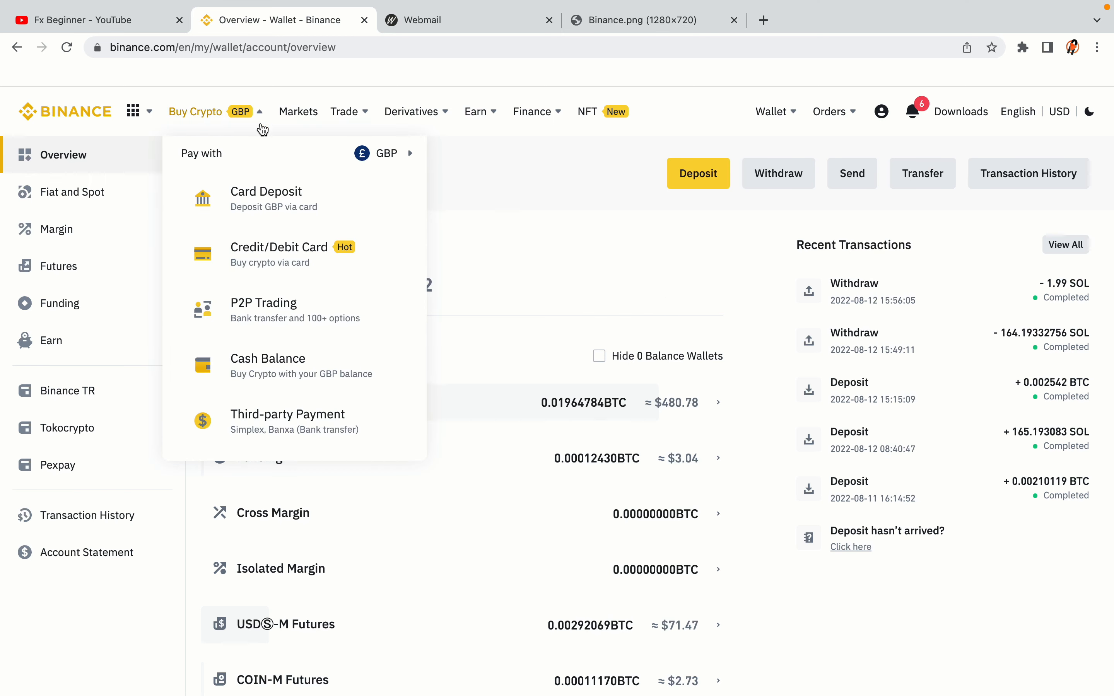
pyautogui.moveTo(273, 197)
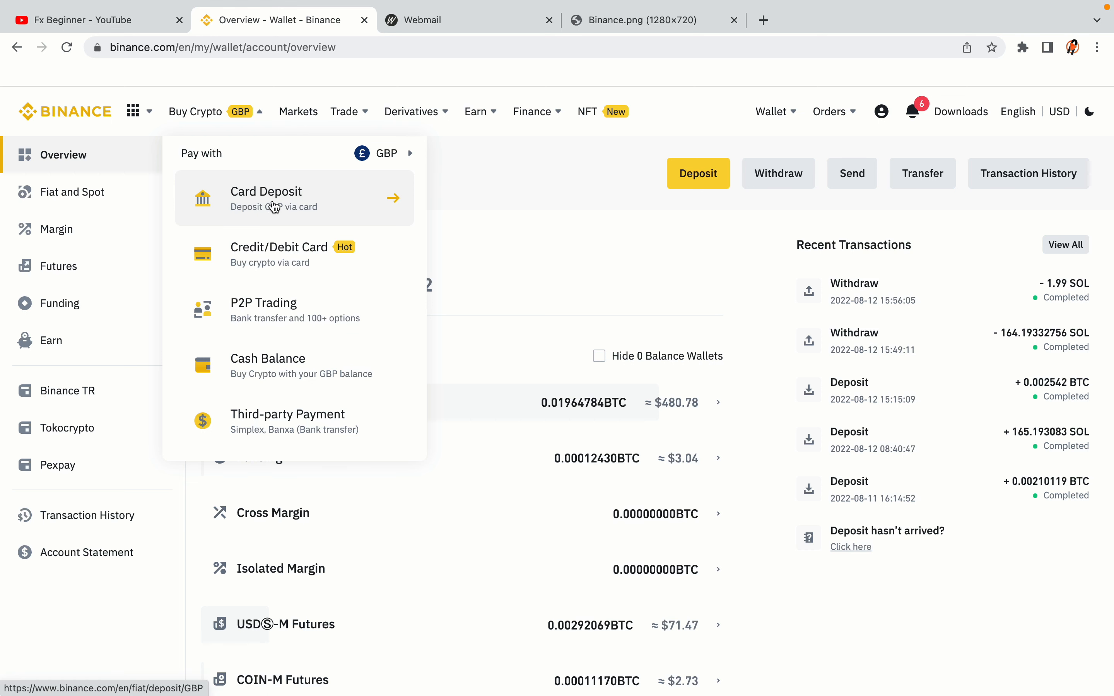
pyautogui.moveTo(255, 276)
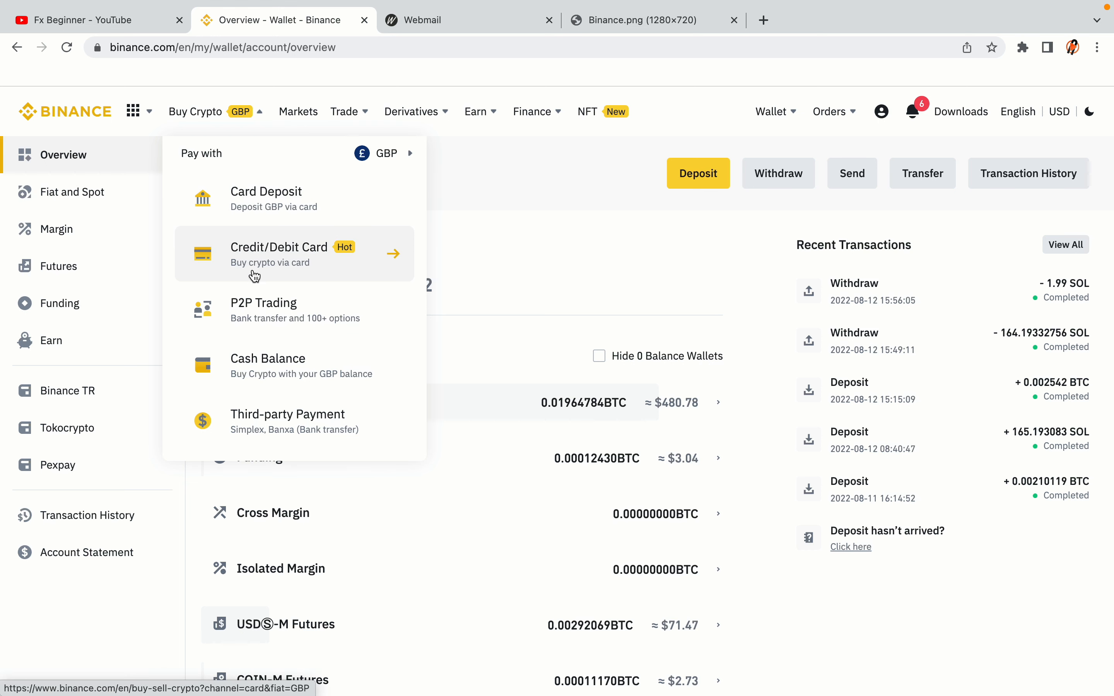
pyautogui.moveTo(286, 257)
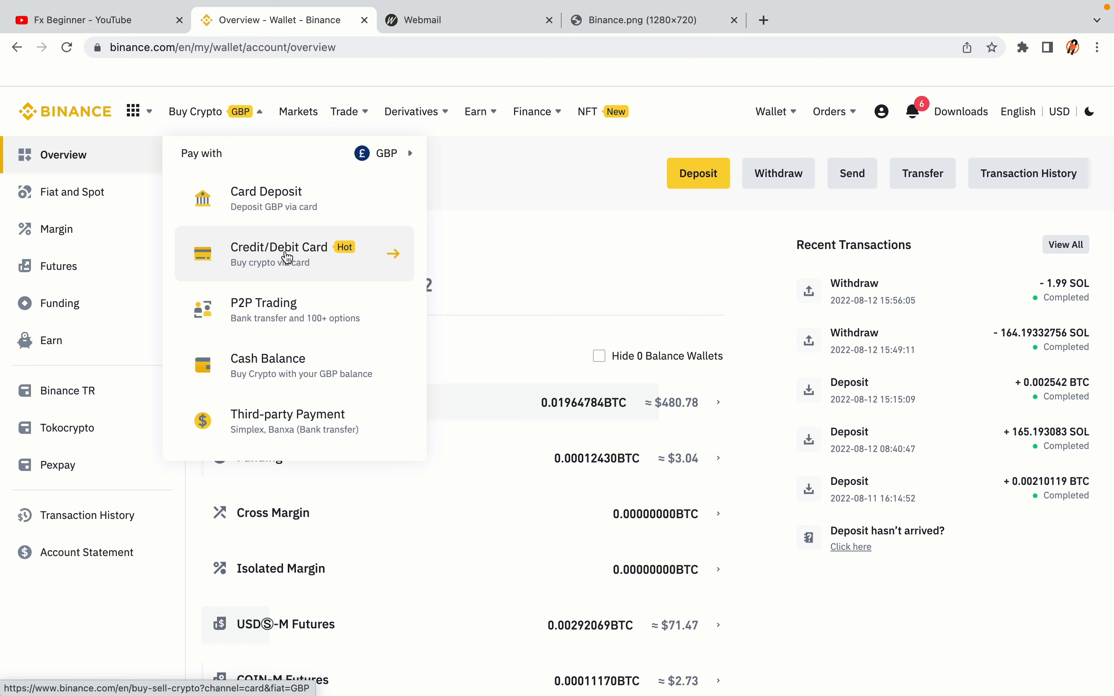
pyautogui.click(343, 111)
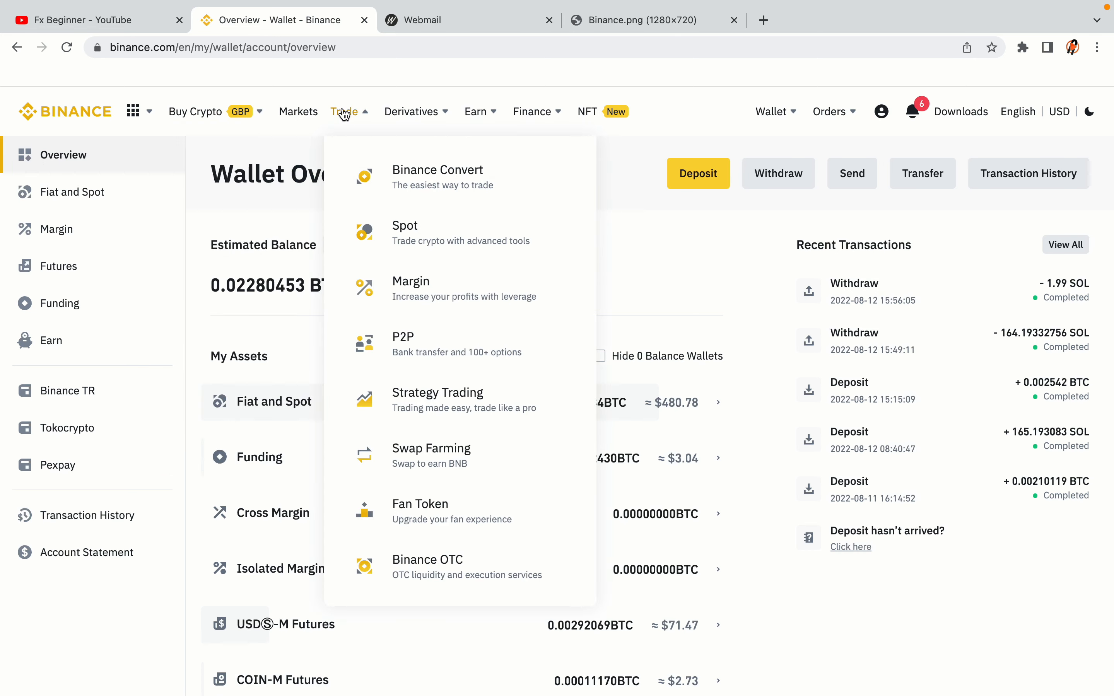
pyautogui.moveTo(346, 122)
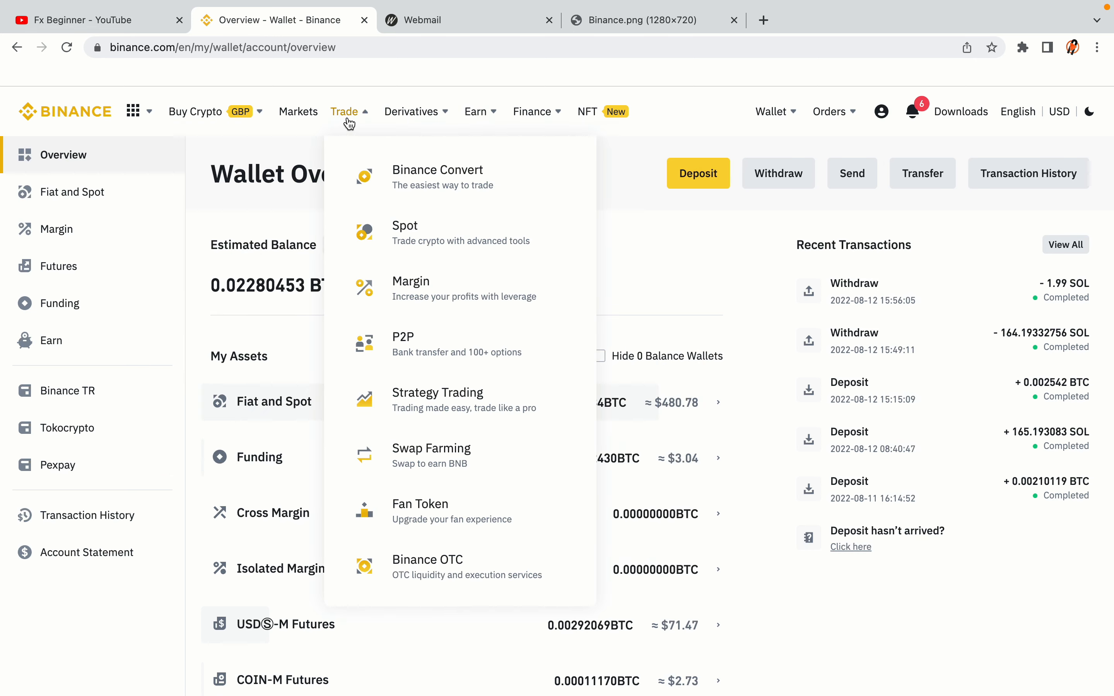
pyautogui.moveTo(406, 240)
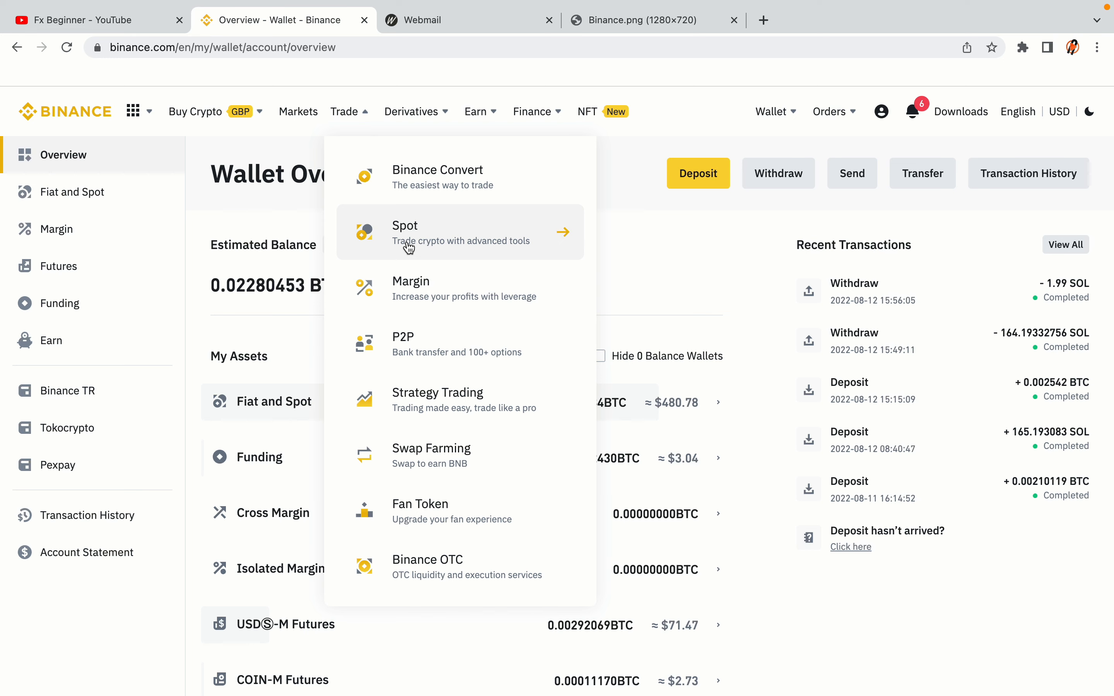
pyautogui.moveTo(405, 248)
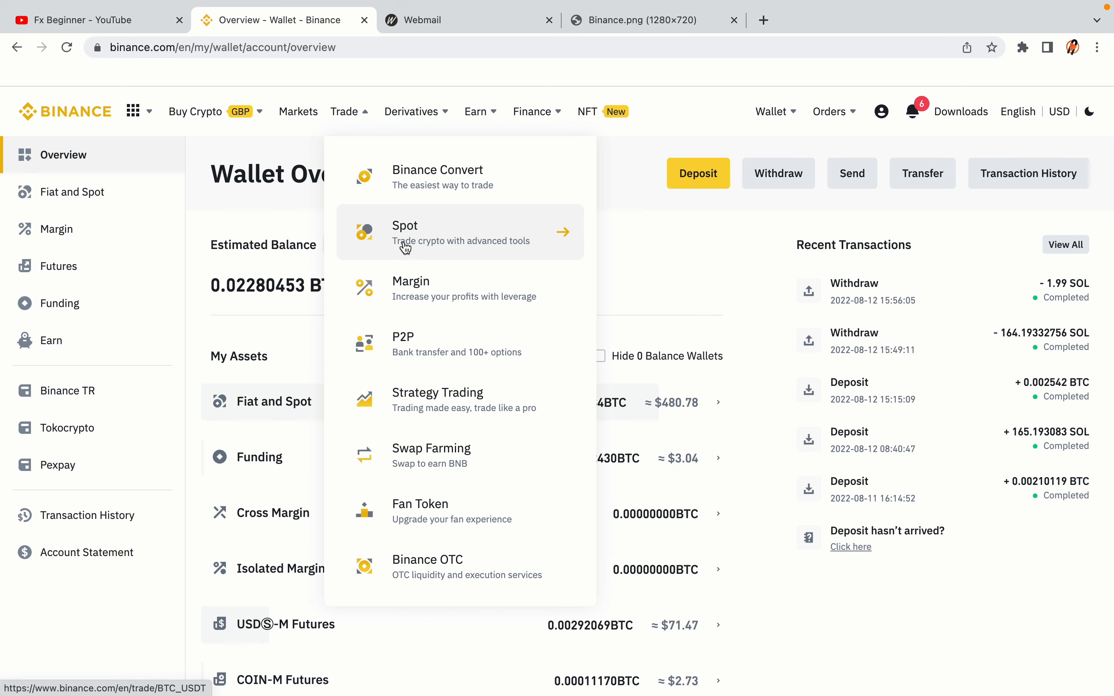
pyautogui.click(405, 232)
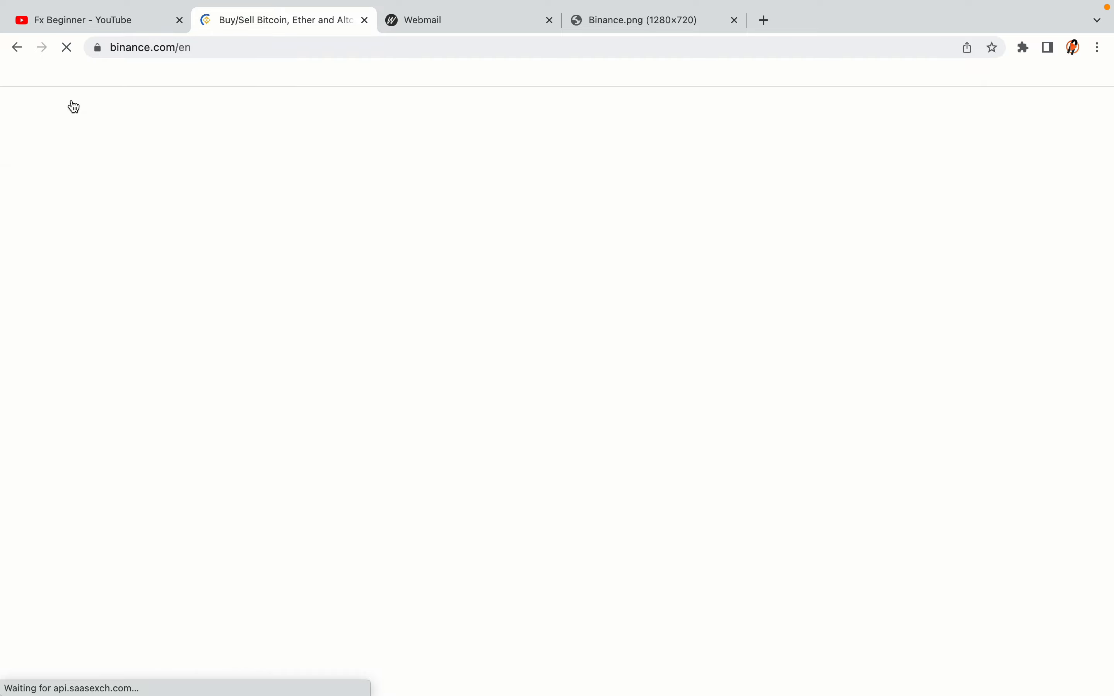